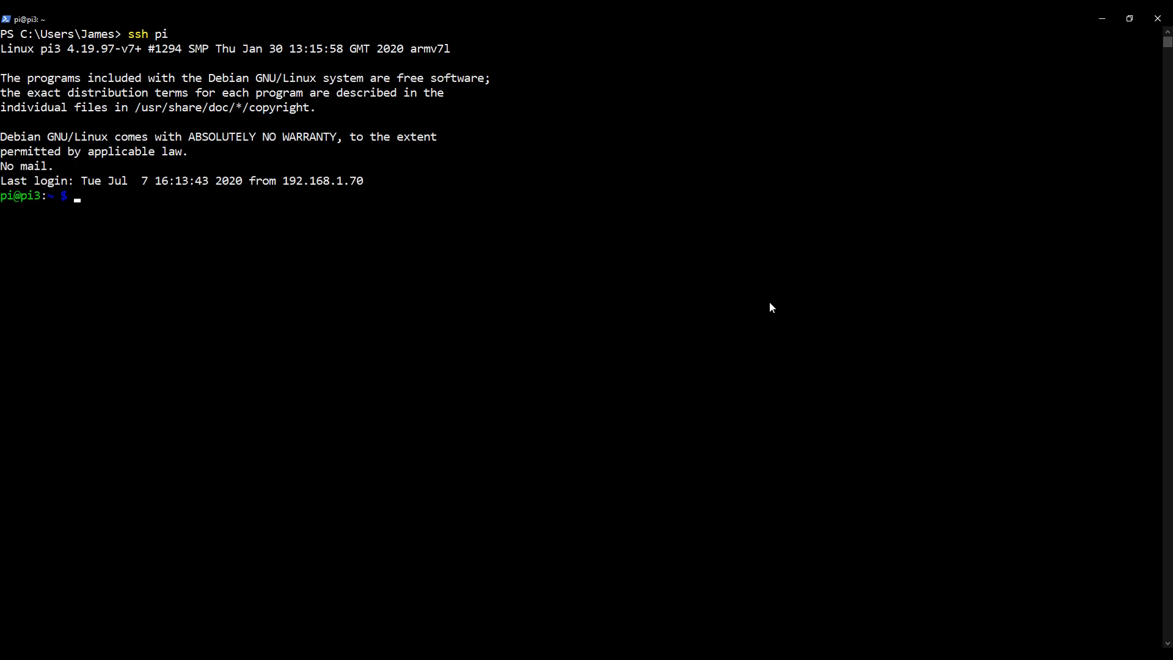
# Clear the screen and refresh the Pi's package lists with sudo apt-get update.
pyautogui.write('clear')
pyautogui.write('sudop')
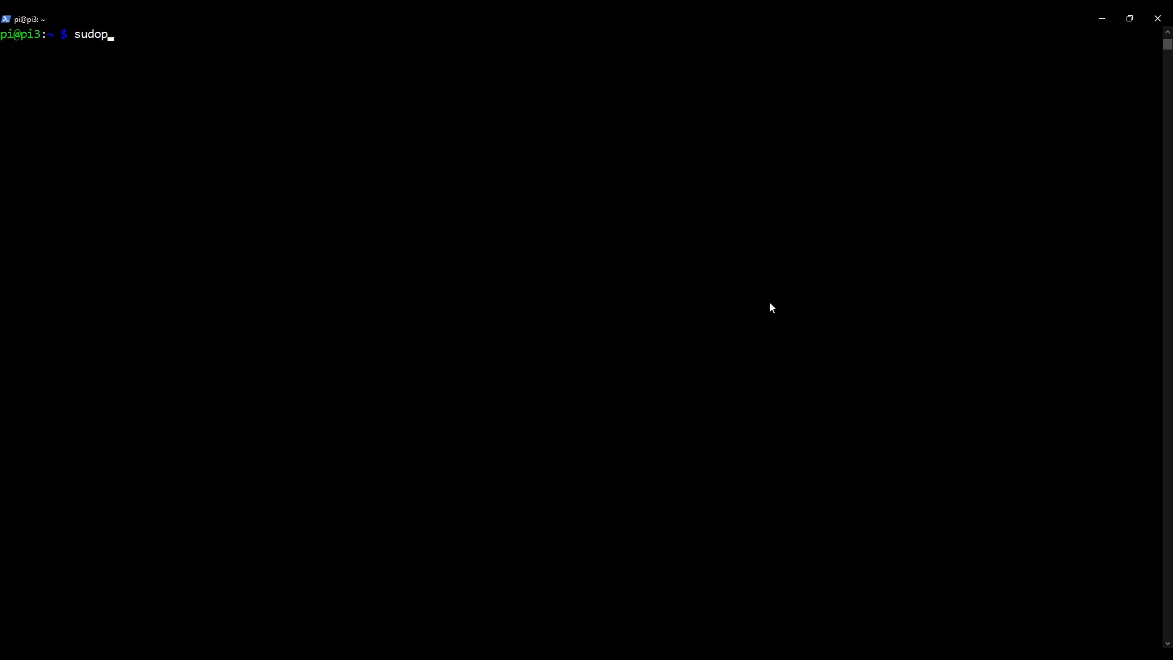
pyautogui.write('apt-get u')
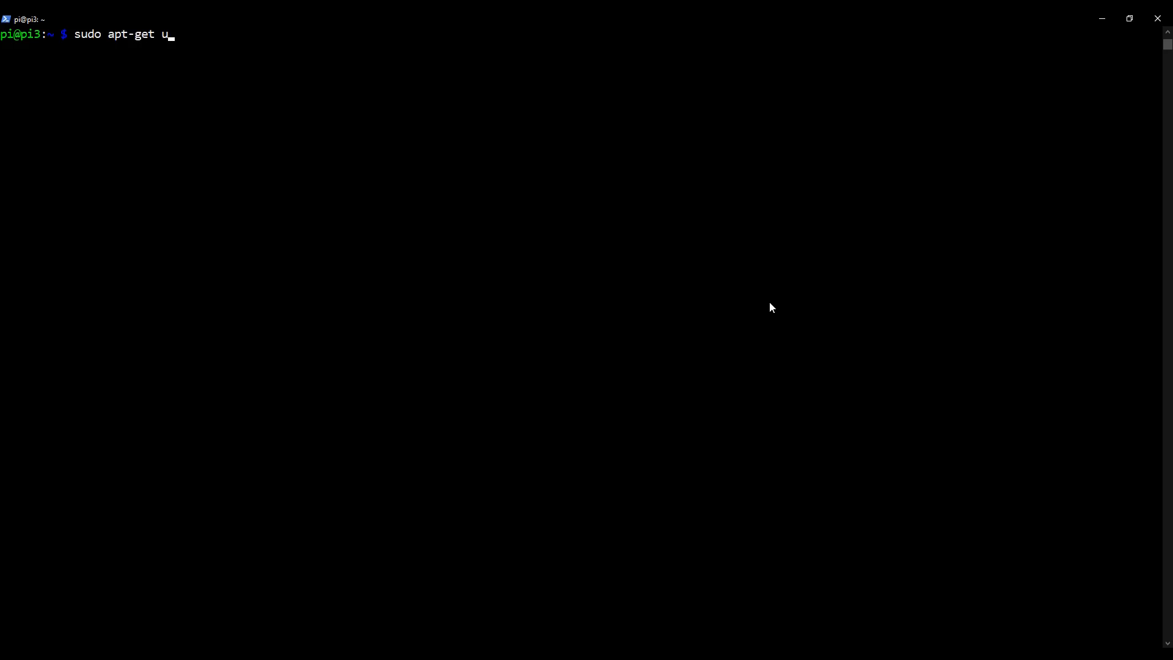
pyautogui.write('pdate')
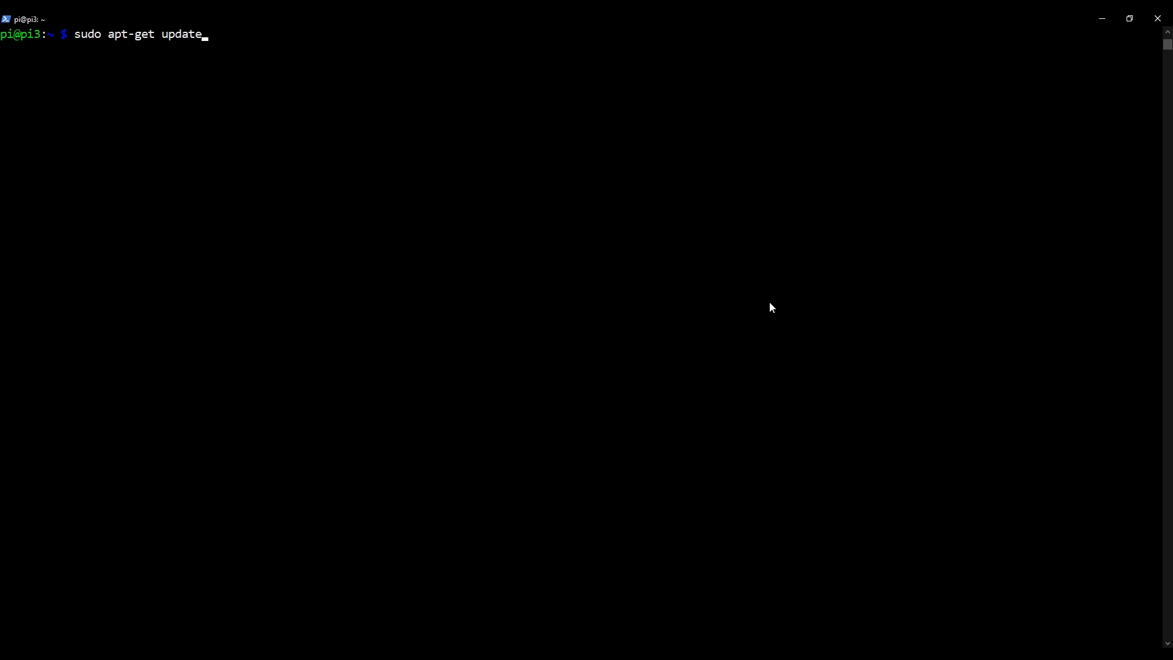
pyautogui.press('Return')
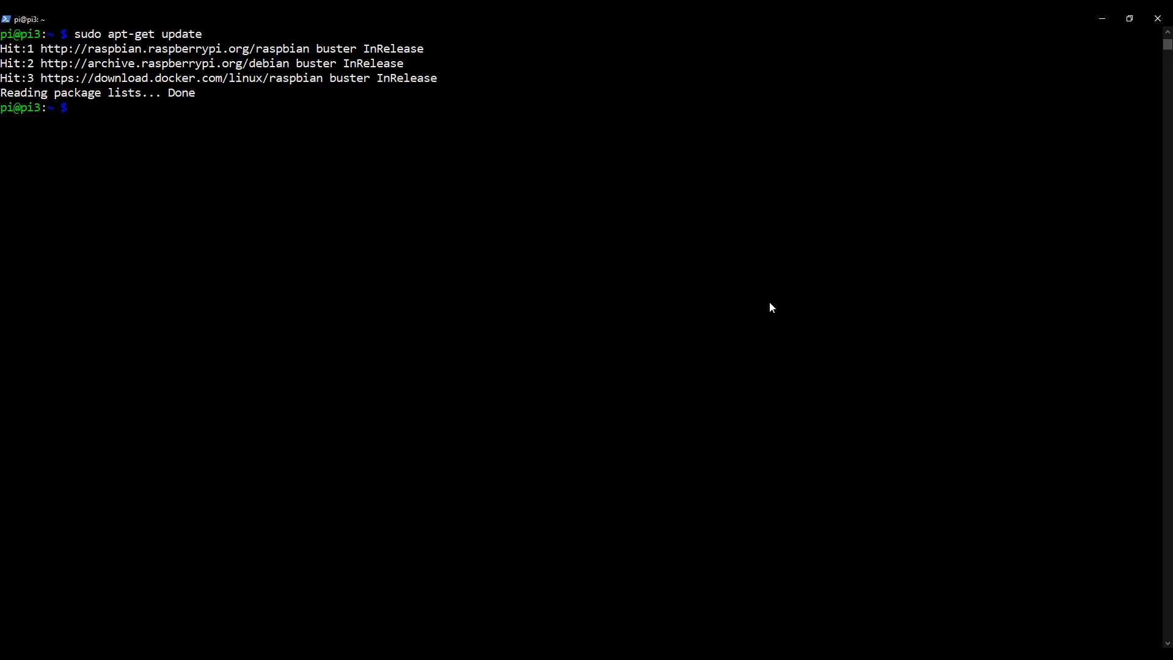
# Install the spamassassin package with sudo apt-get install.
pyautogui.write('sudo ap')
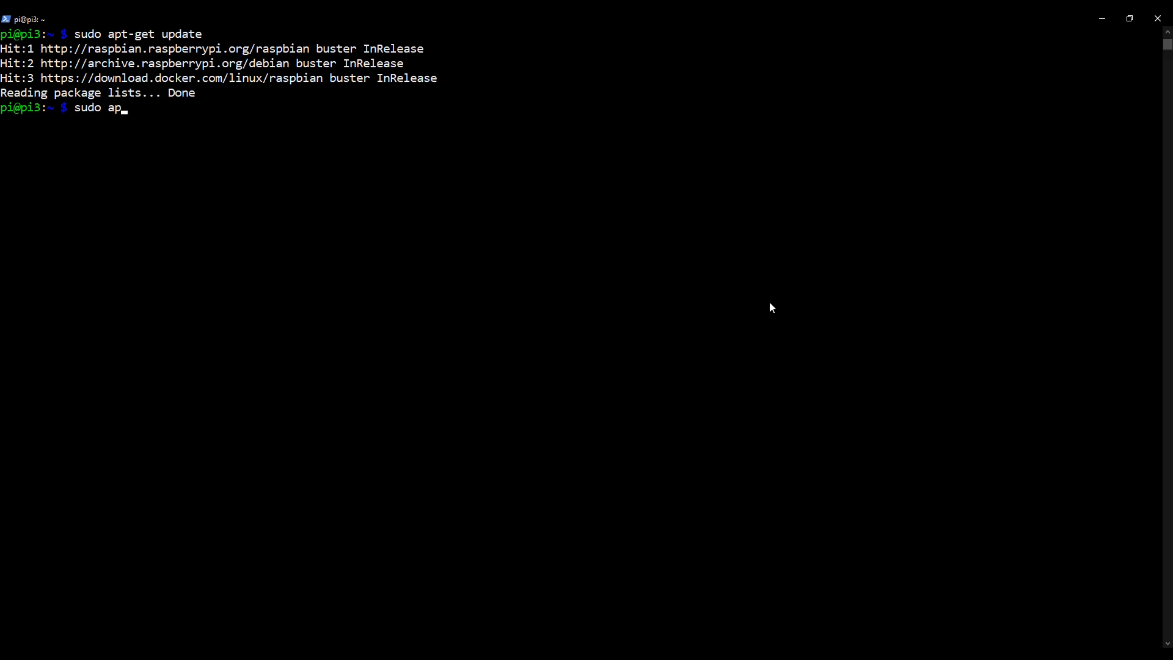
pyautogui.write('t-get')
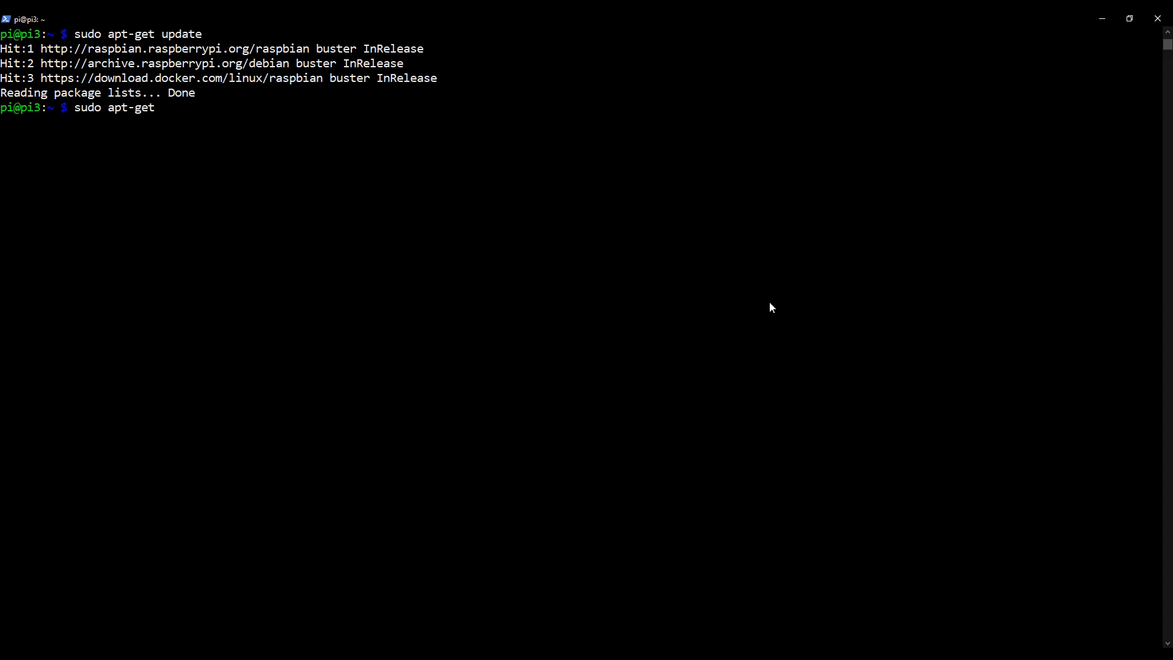
pyautogui.write('install spam')
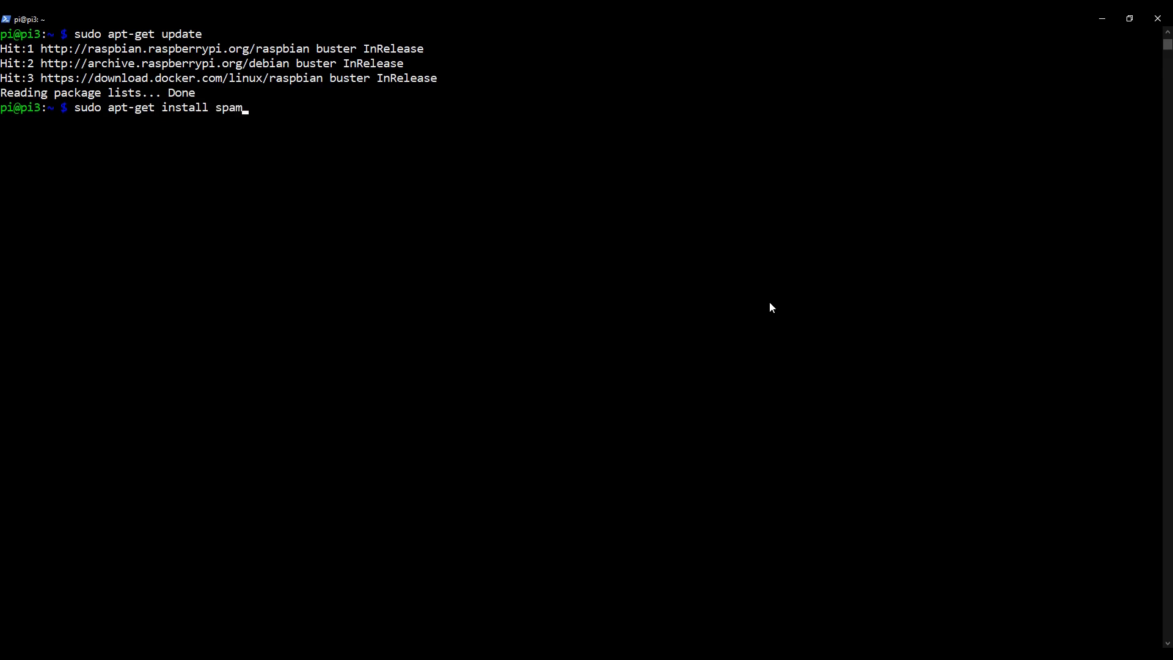
pyautogui.write('assass')
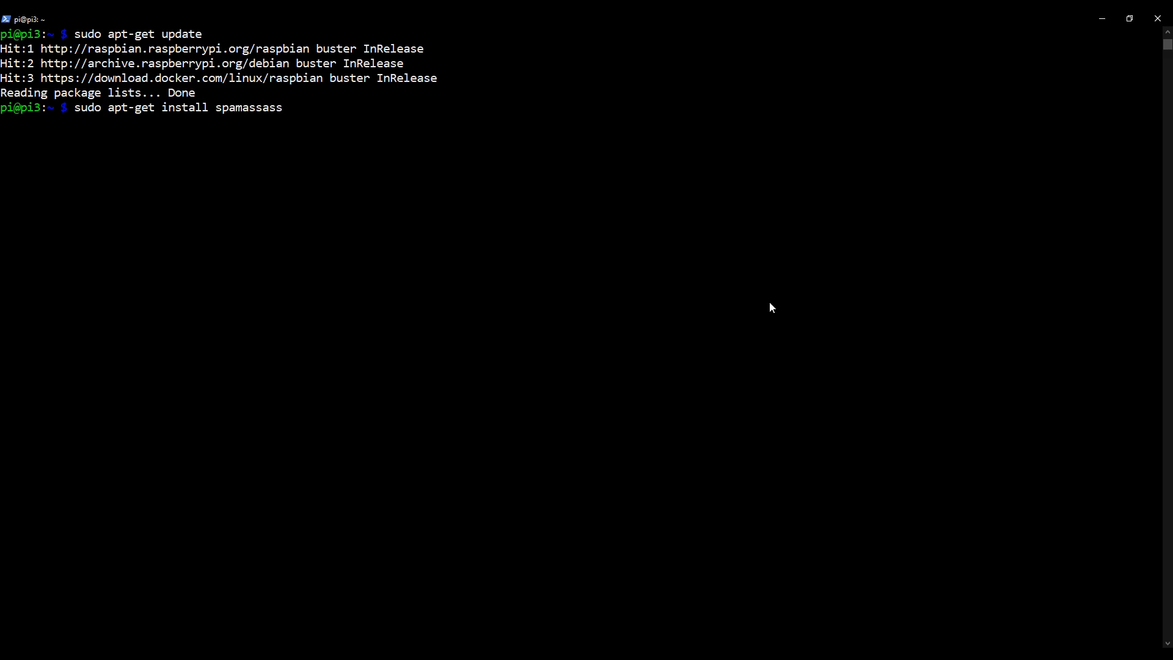
pyautogui.write('in')
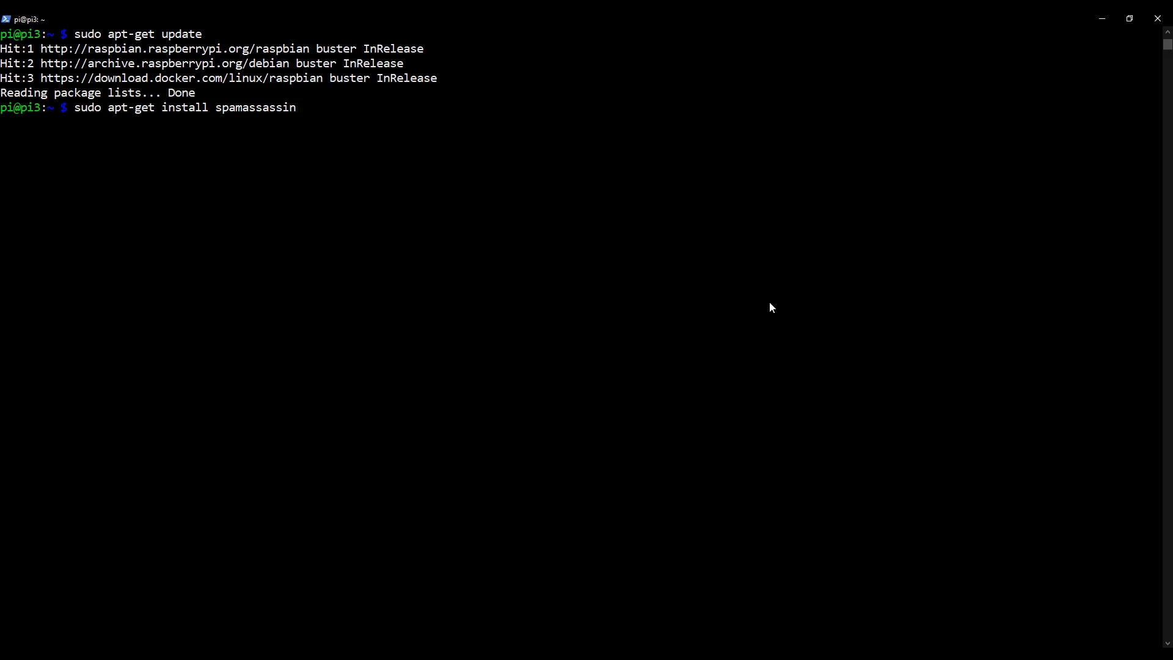
pyautogui.press('Return')
pyautogui.write('sudo')
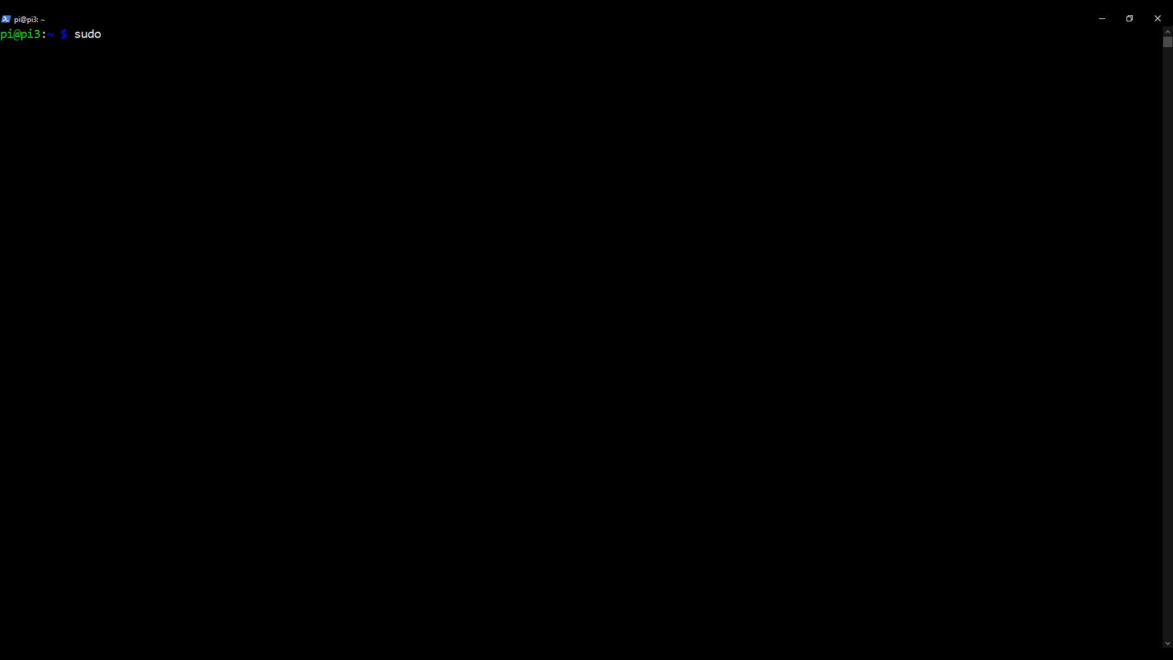
# Edit /etc/spamassassin/local.cf in nano with sudo.
pyautogui.write('nano')
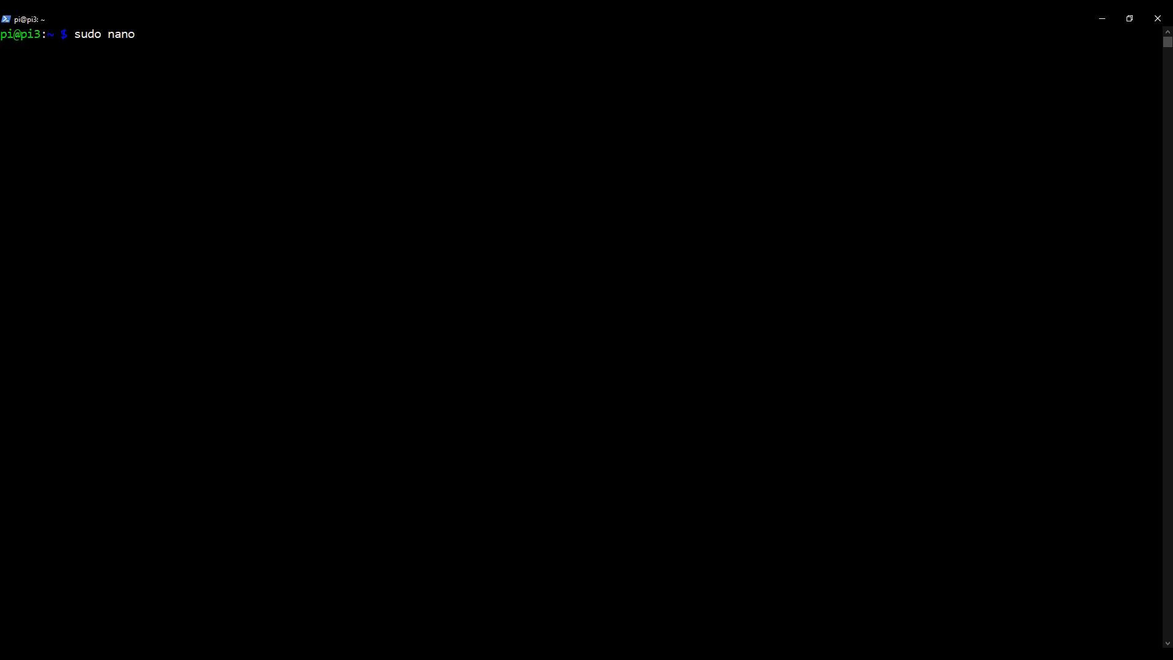
pyautogui.write('/etc/')
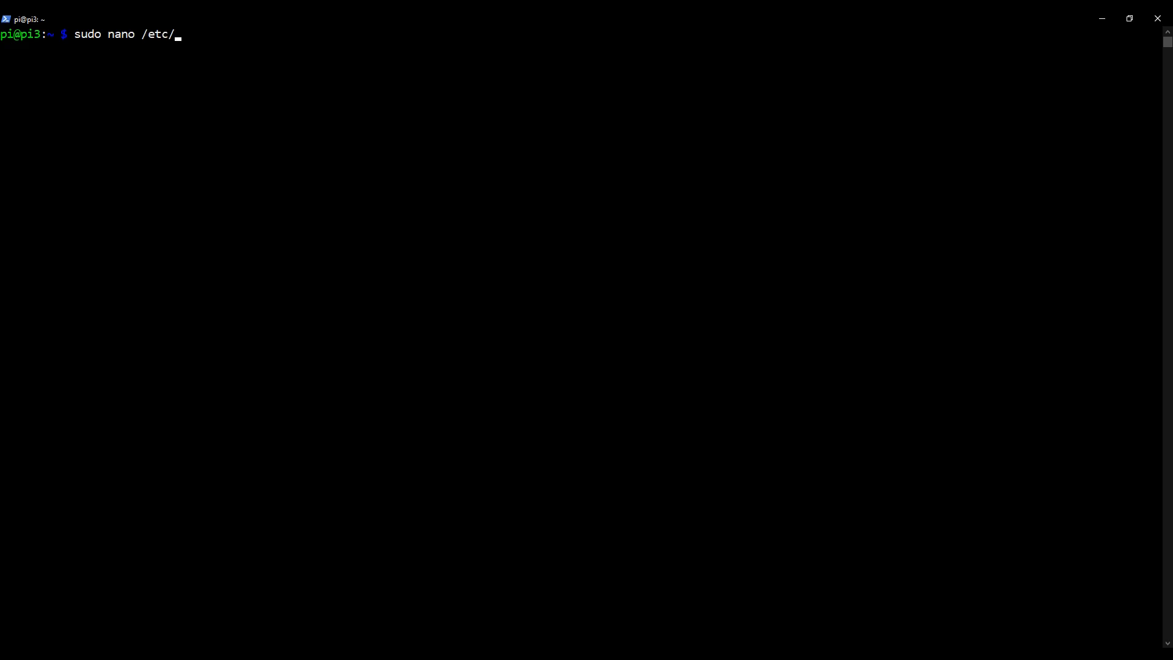
pyautogui.write('spamass')
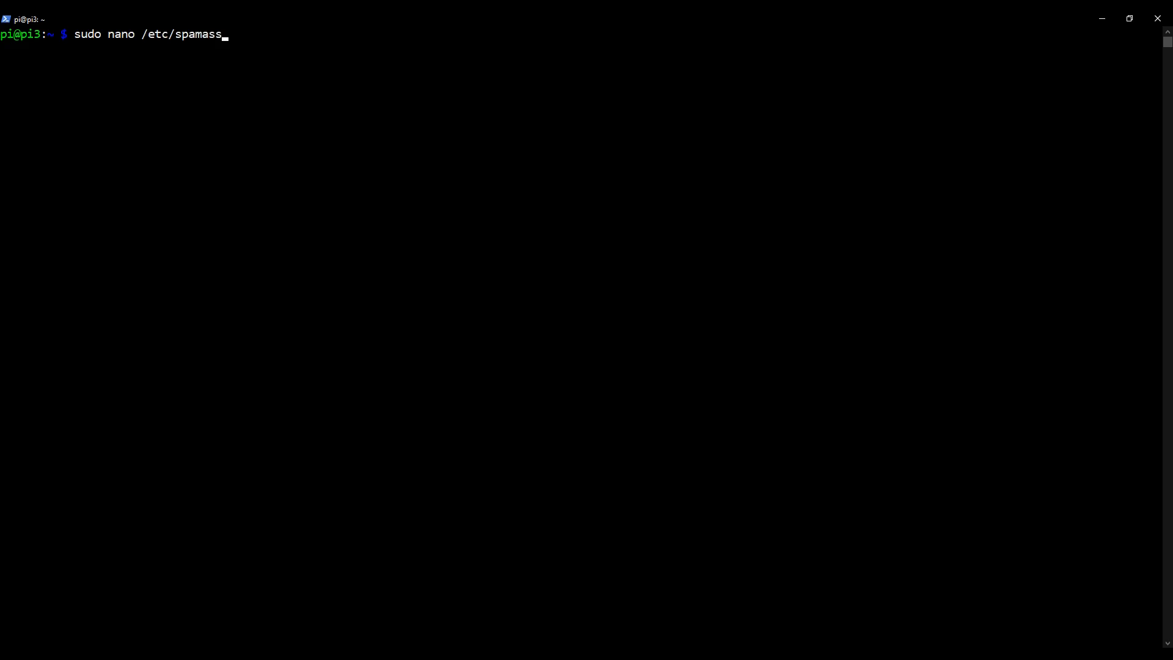
pyautogui.write('assin/')
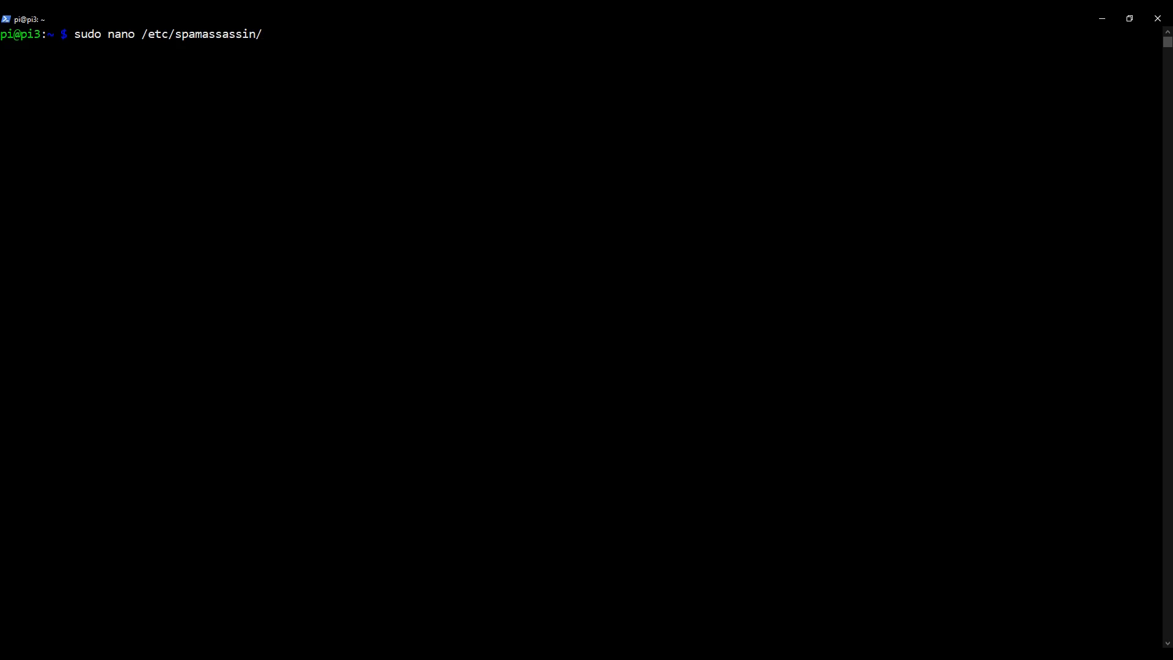
pyautogui.write('local.c')
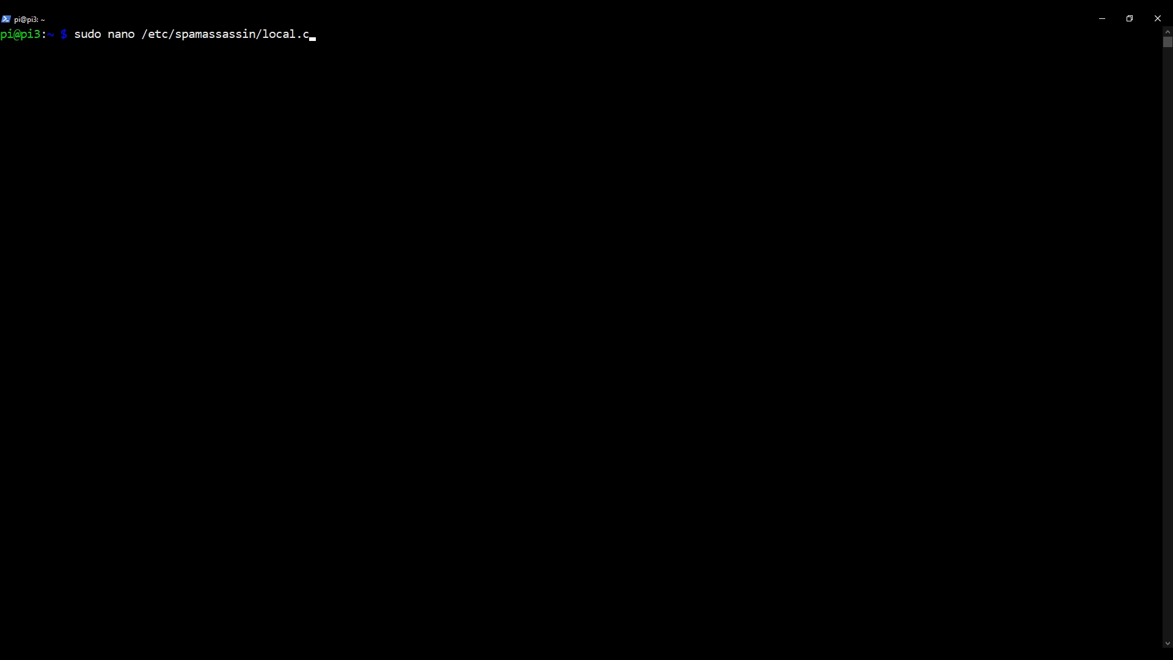
pyautogui.write('f')
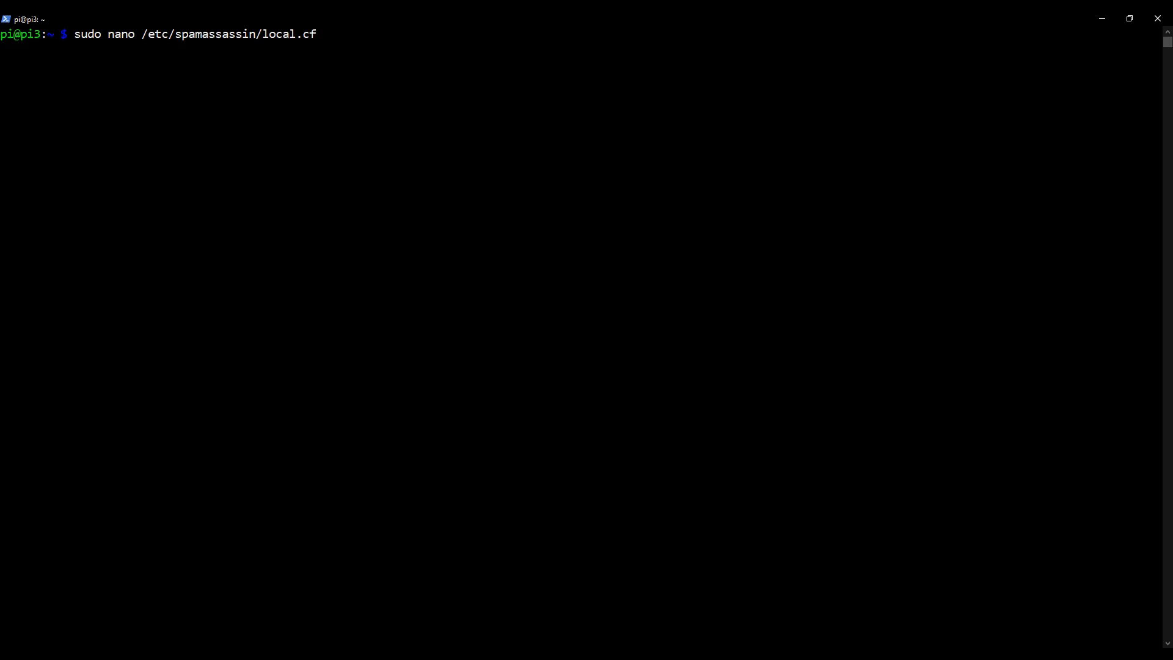
pyautogui.moveTo(318, 34)
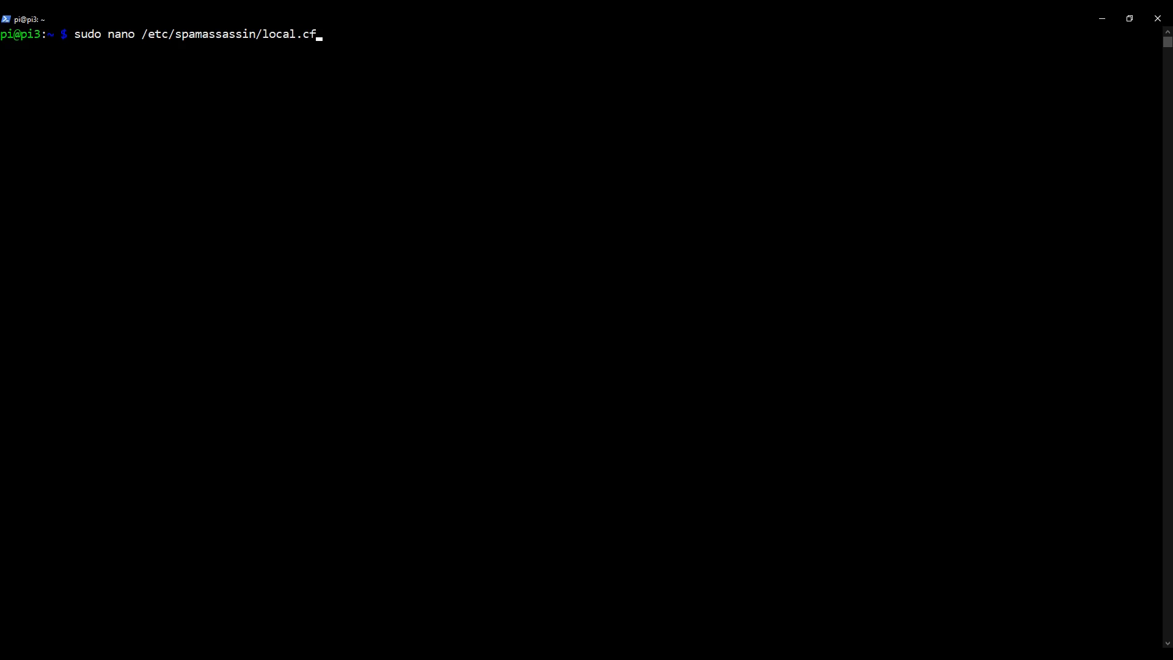
pyautogui.press('Return')
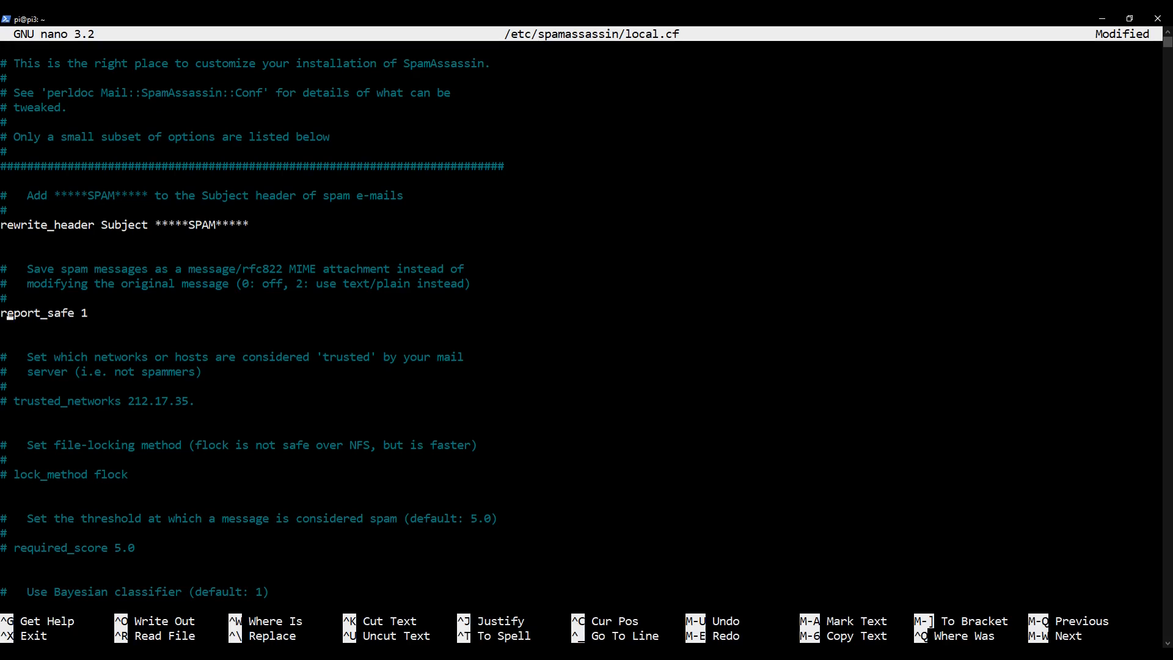
# Change the report_safe value from 1 to 0 in local.cf.
pyautogui.press('Backspace')
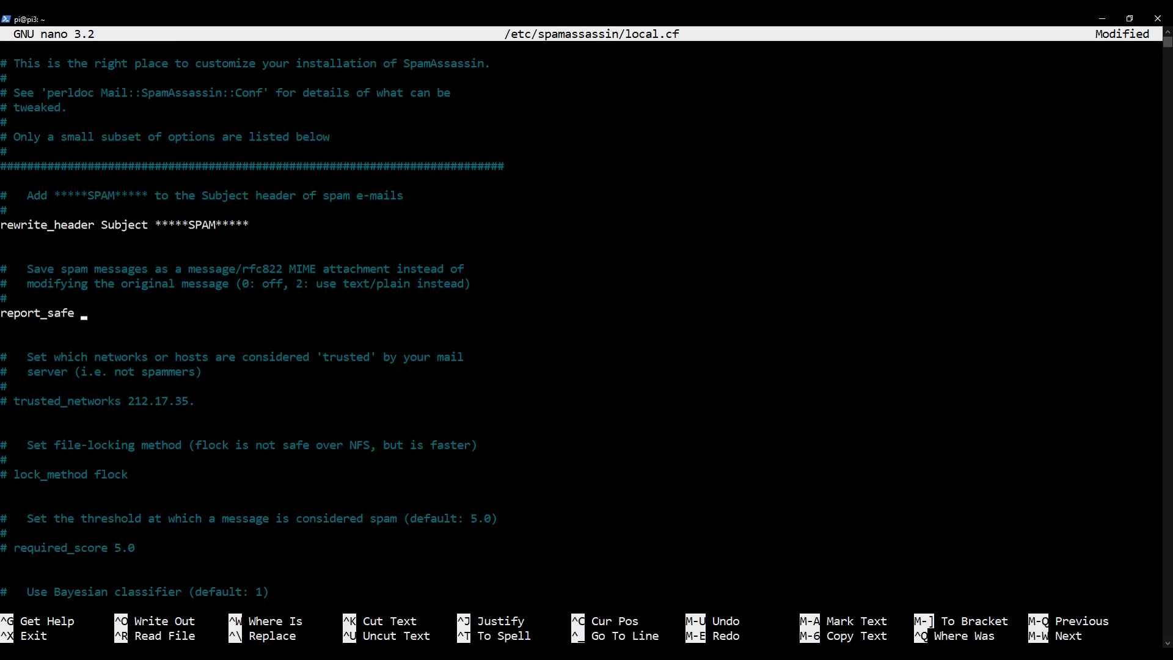
pyautogui.write('0')
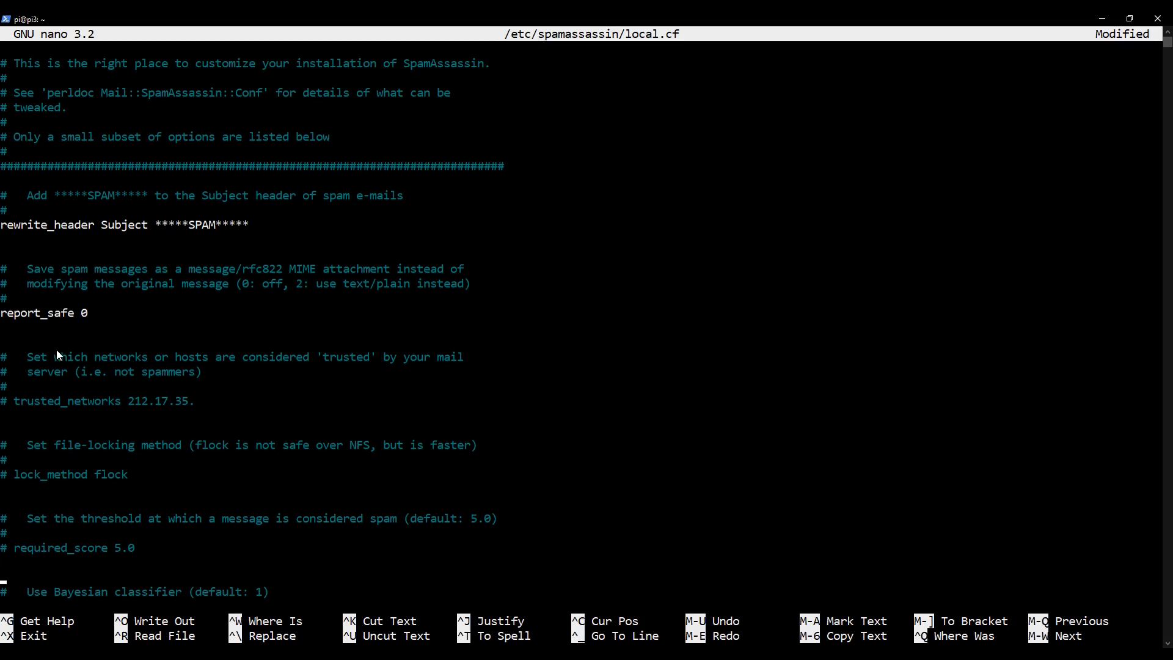
# Uncomment use_bayes 1 and bayes_auto_learn 1, save local.cf and exit nano.
pyautogui.scroll(-3)
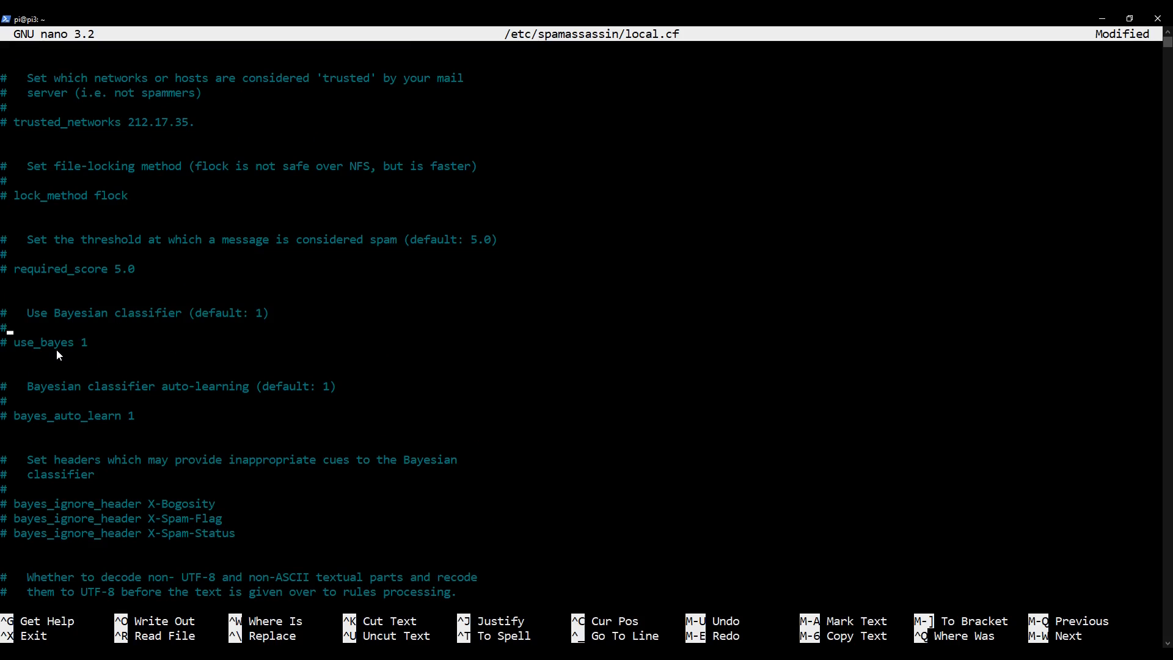
pyautogui.click(87, 342)
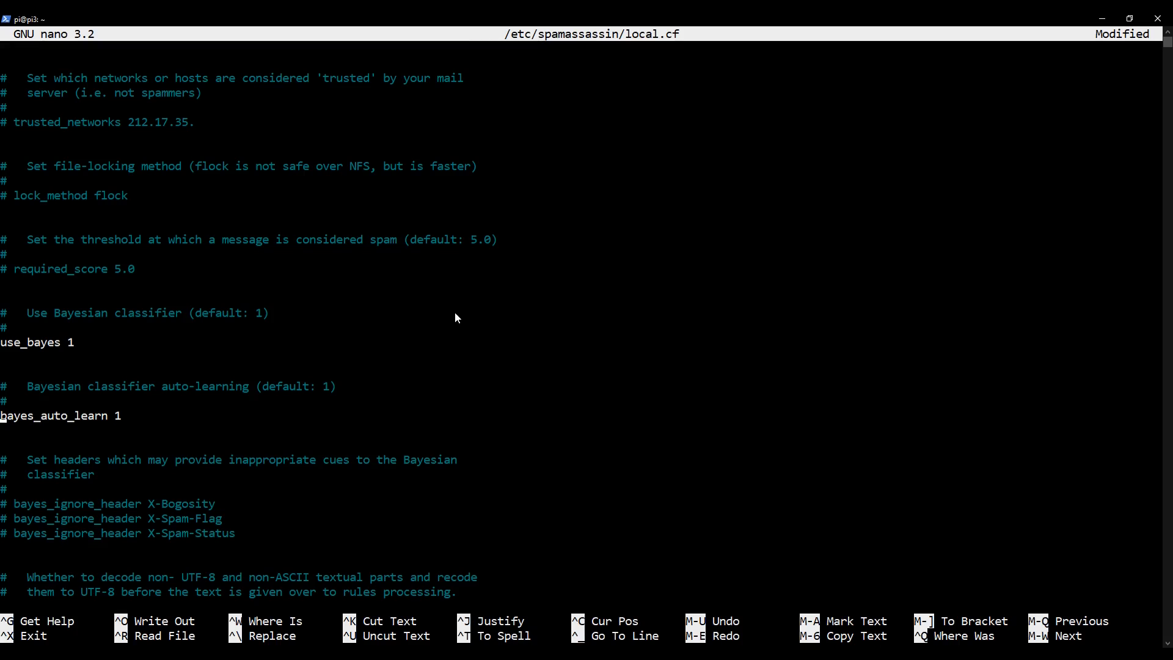
pyautogui.press('ctrl+o')
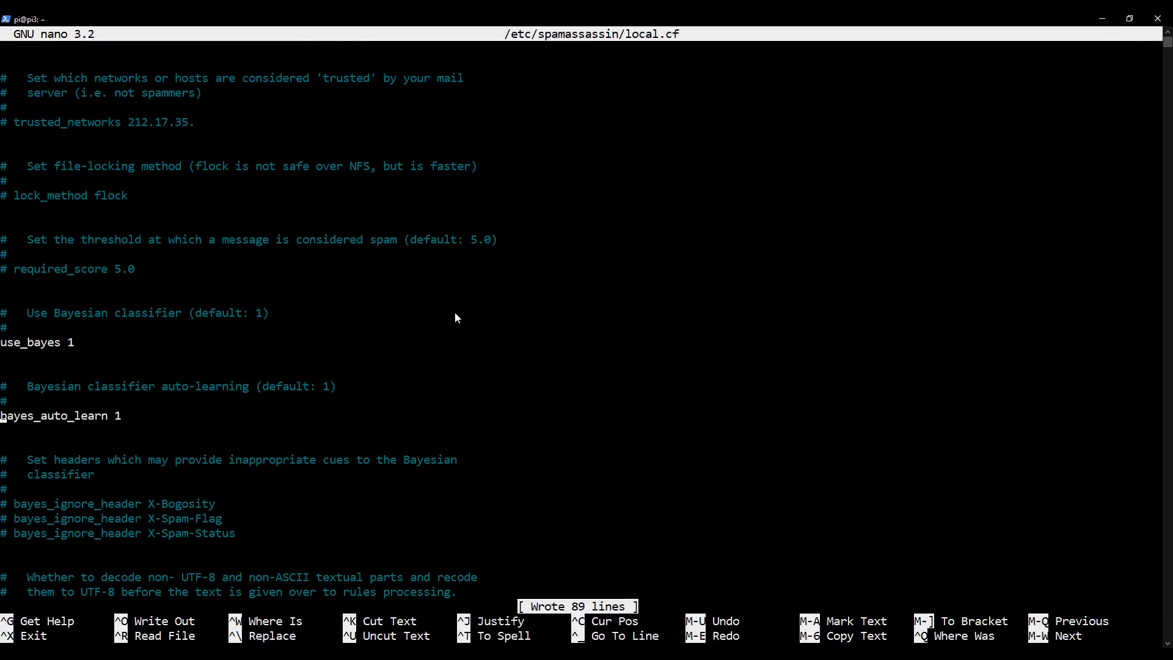
pyautogui.press('ctrl+x')
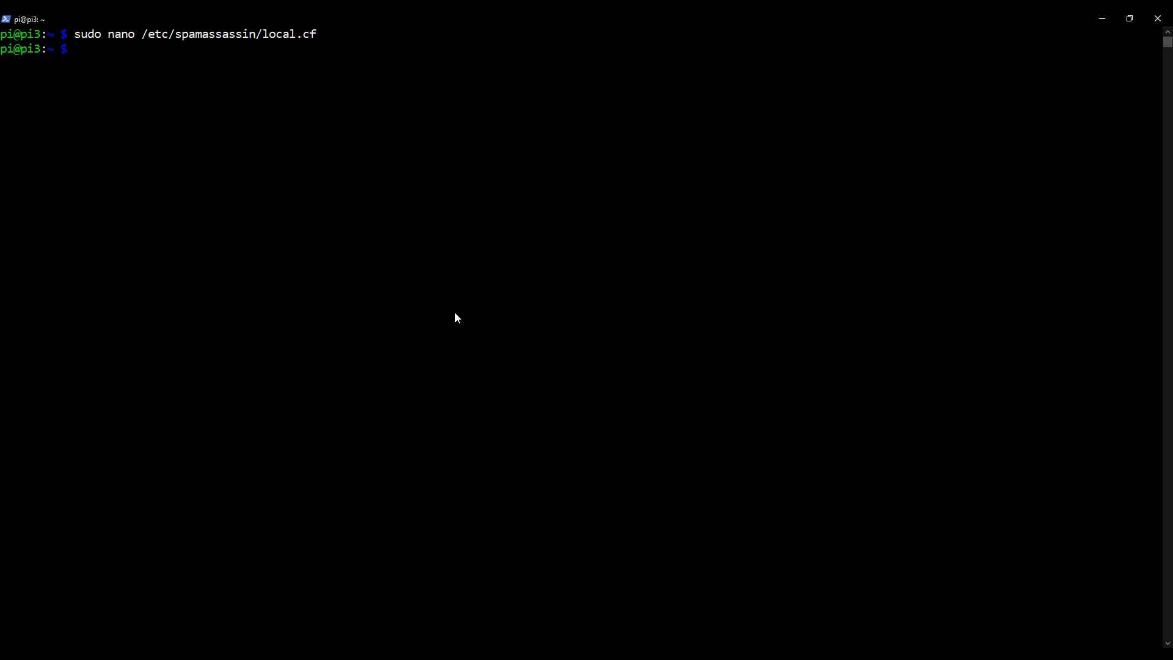
# Clear the screen and enable SpamAssassin at boot with sudo update-rc.d spamassassin enable.
pyautogui.write('clear')
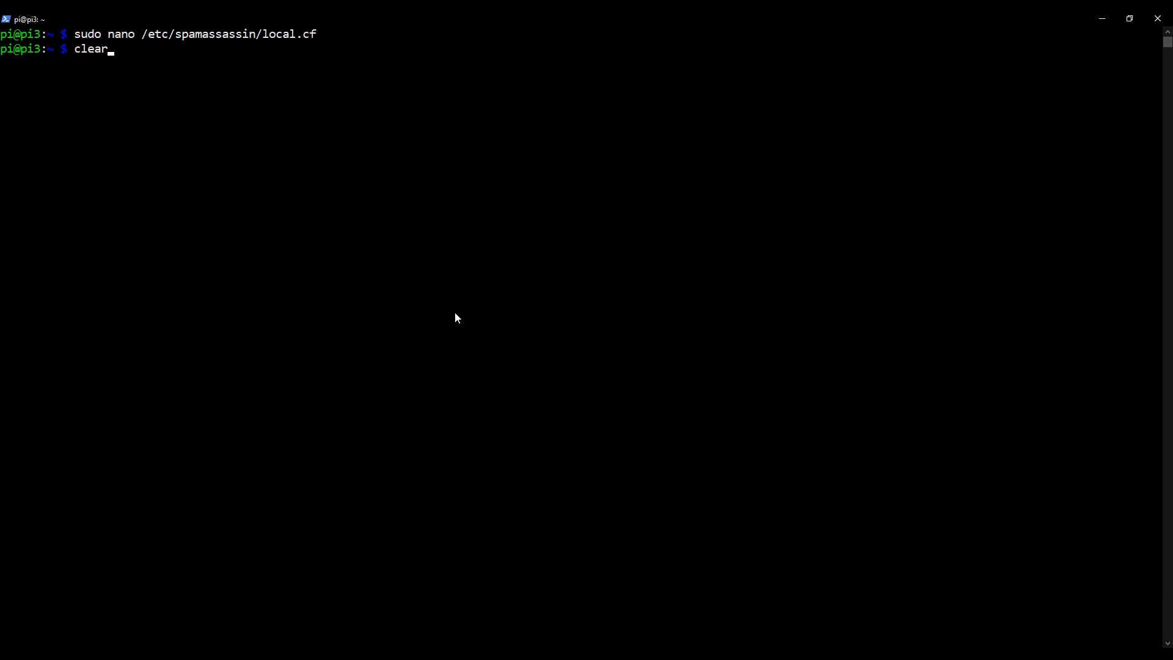
pyautogui.press('Return')
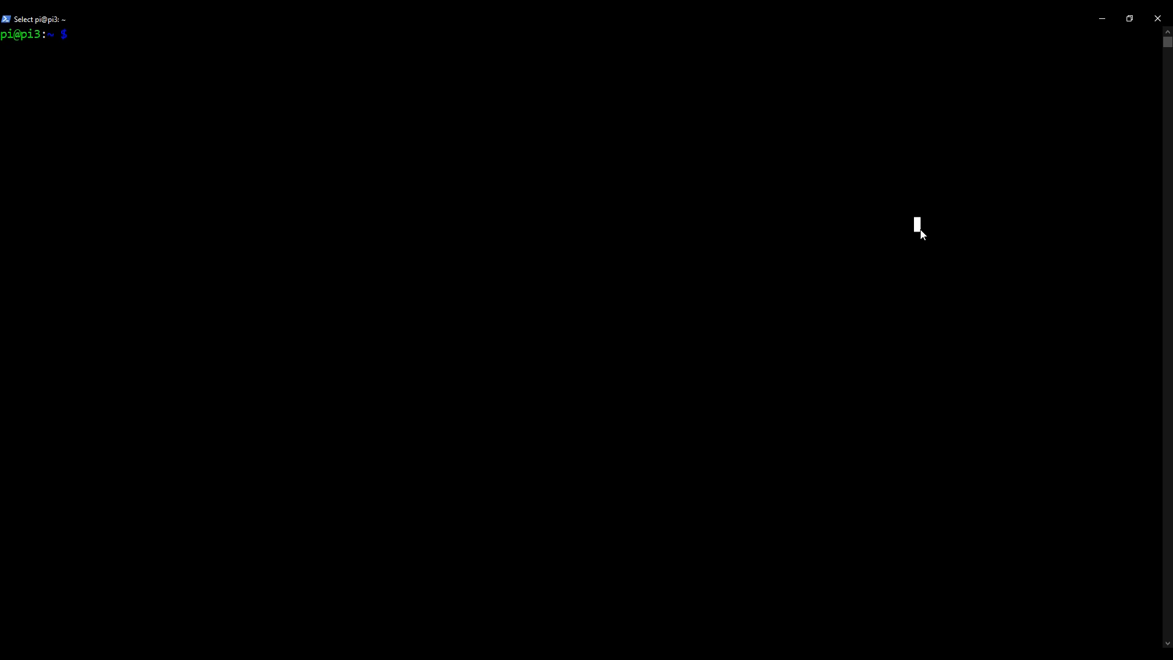
pyautogui.write('sudo u')
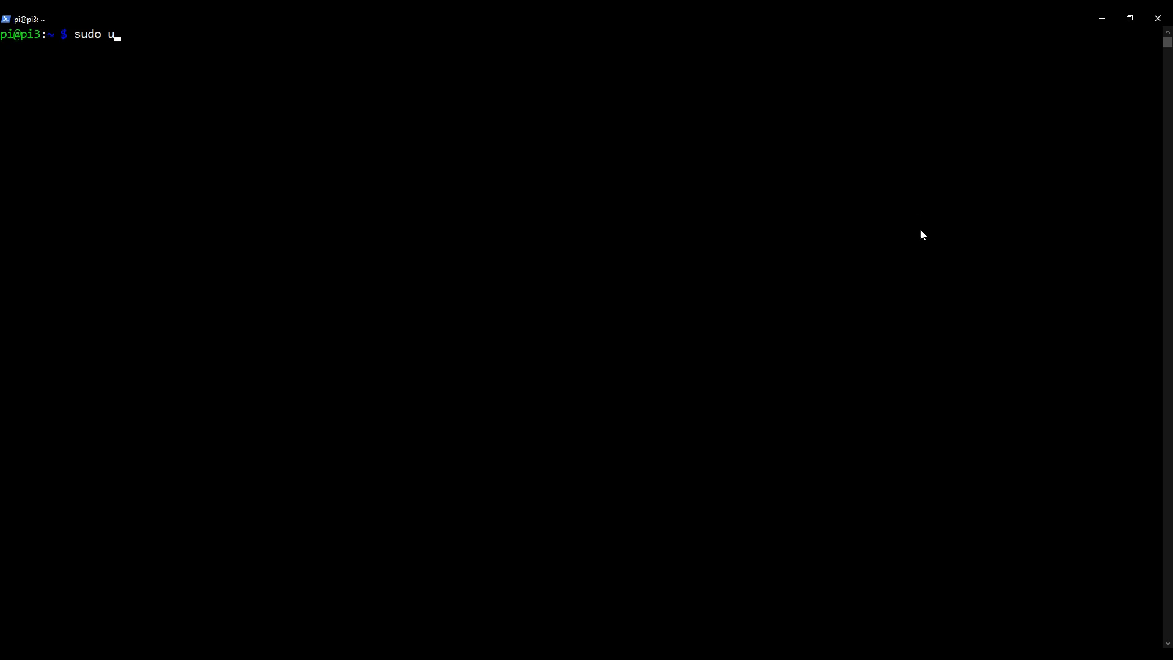
pyautogui.write('pdate-r')
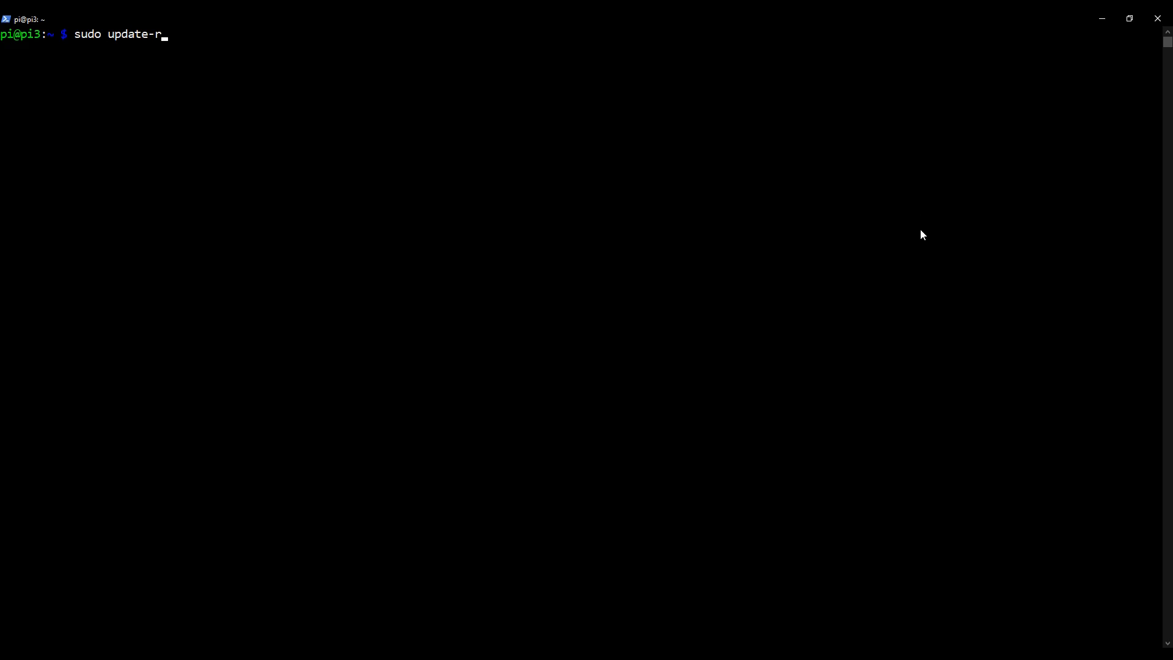
pyautogui.write('c.d')
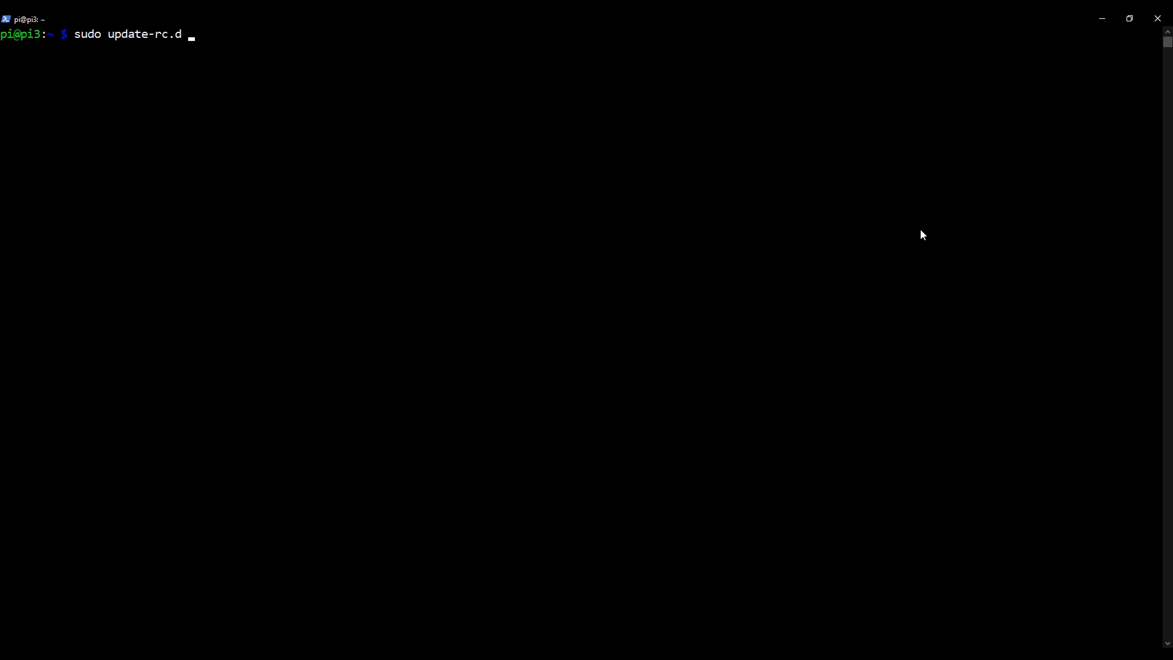
pyautogui.write('spama')
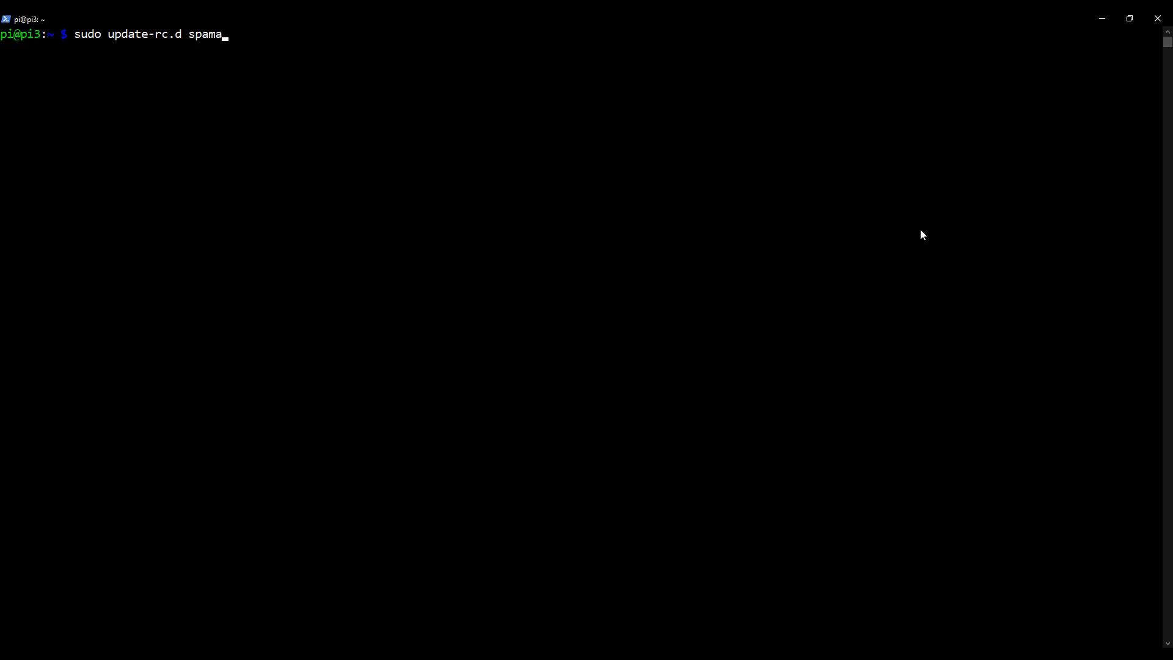
pyautogui.write('ssassi')
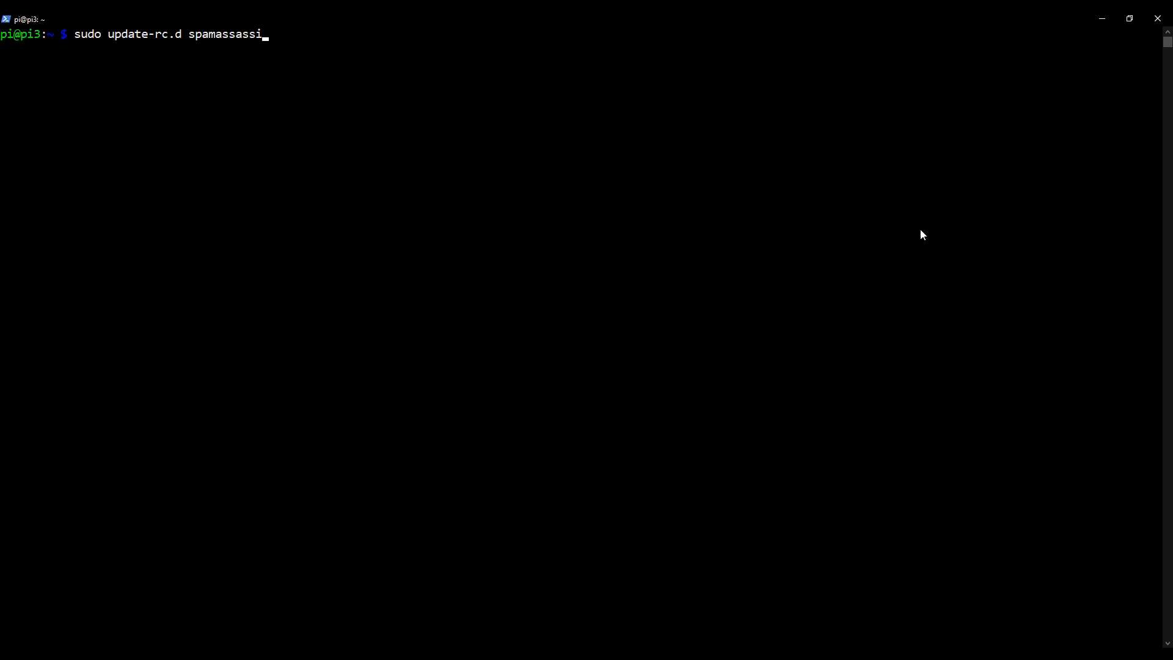
pyautogui.write('n en')
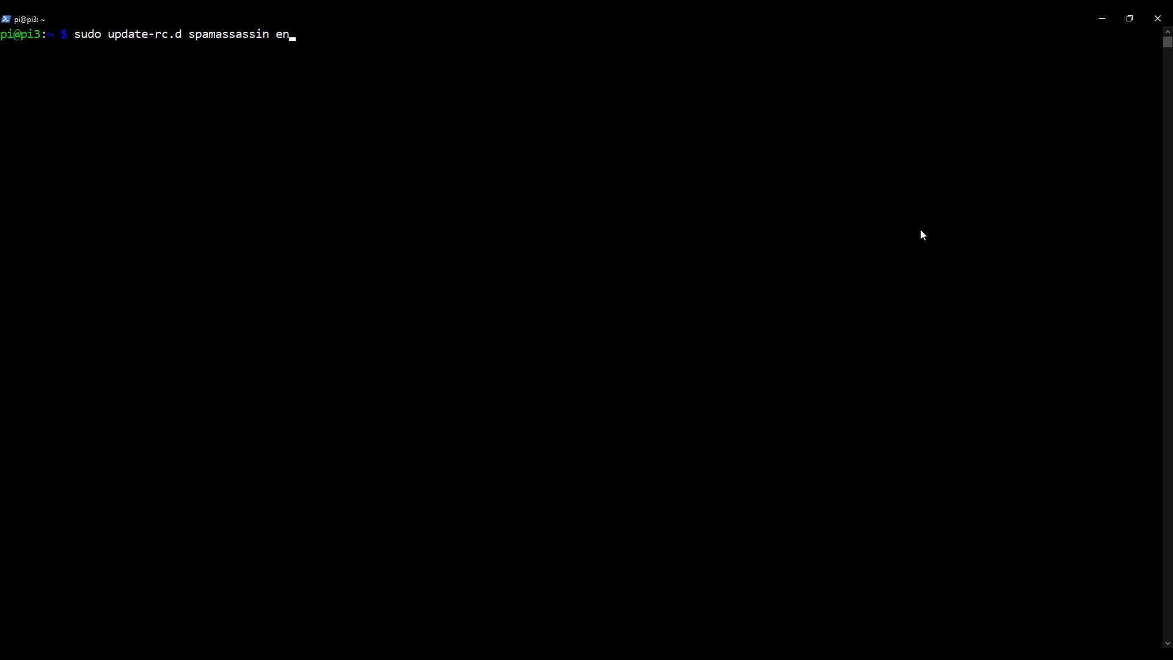
pyautogui.write('able')
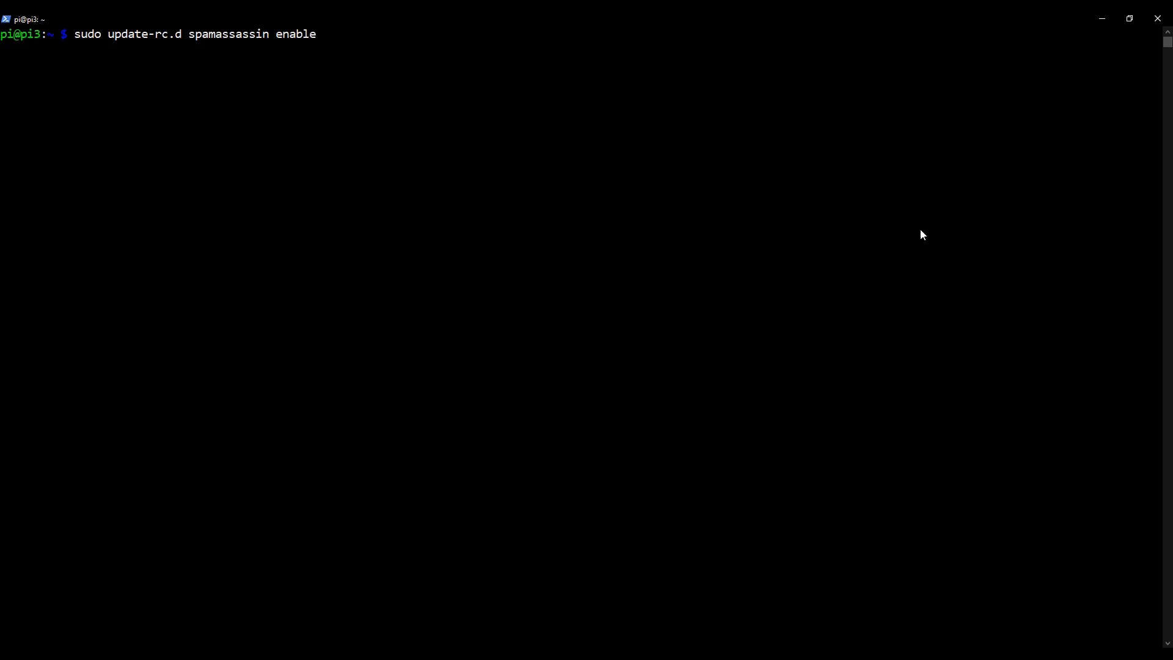
pyautogui.press('Return')
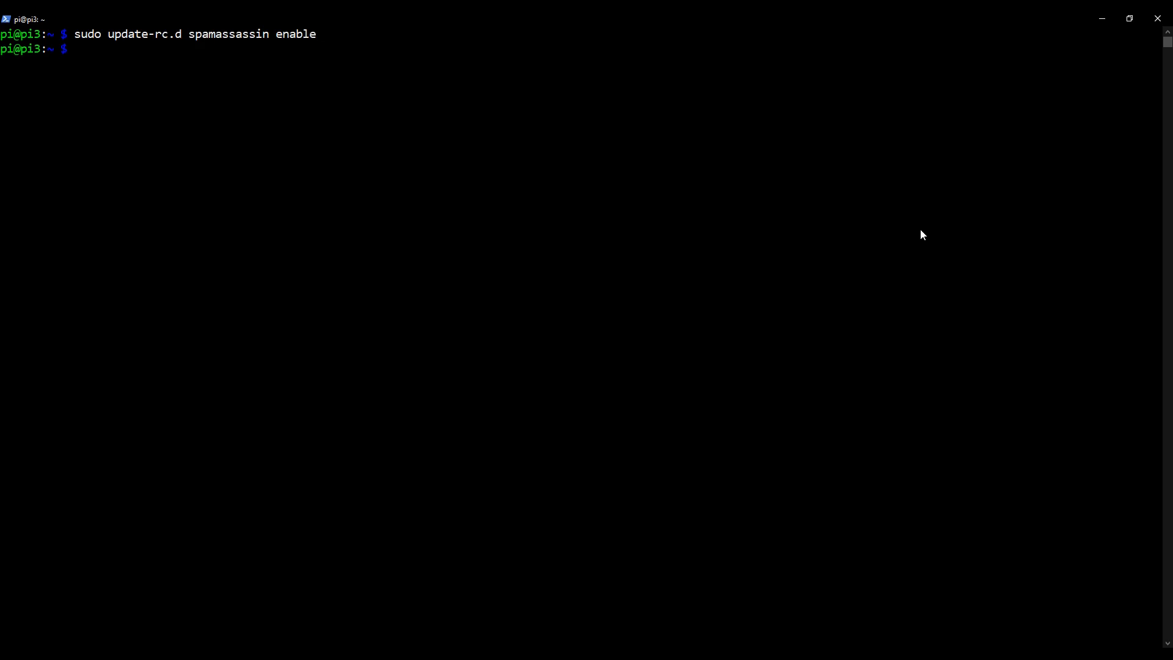
# Start the SpamAssassin service with sudo service spamassassin start.
pyautogui.write('sudo servi')
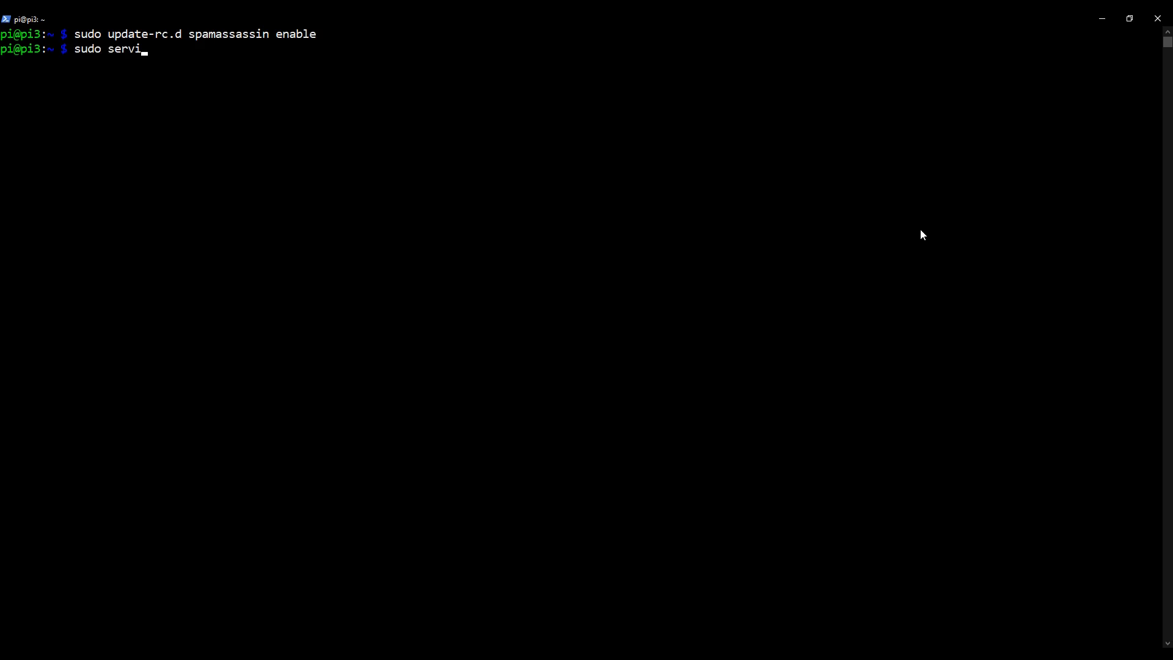
pyautogui.write('ce spama')
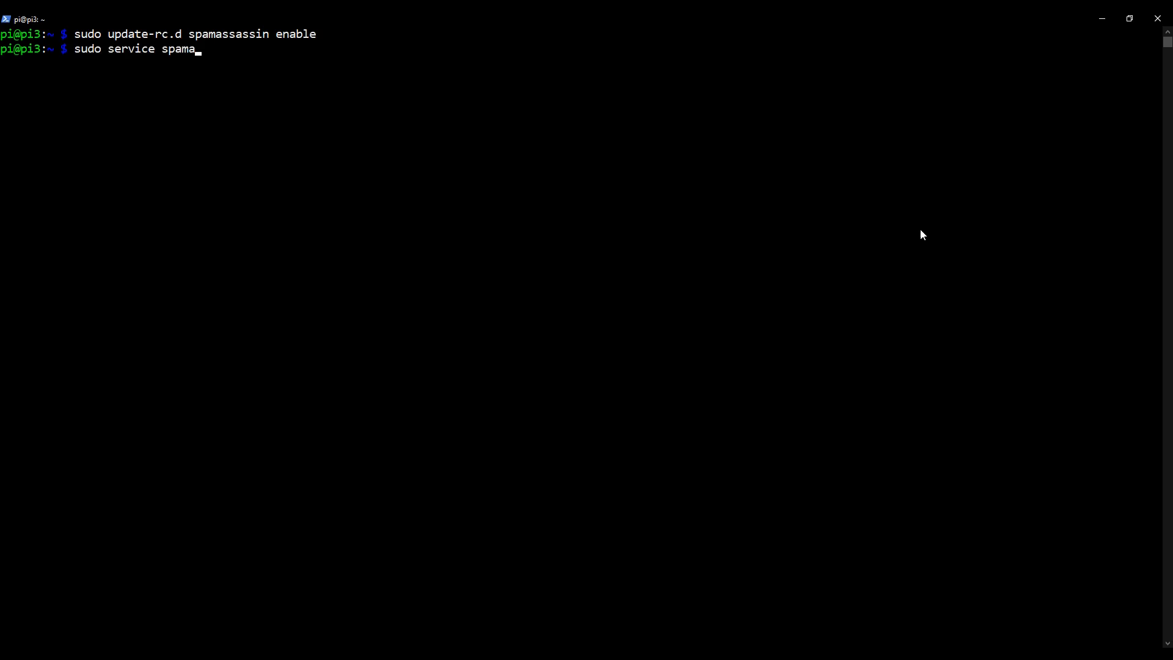
pyautogui.write('ss')
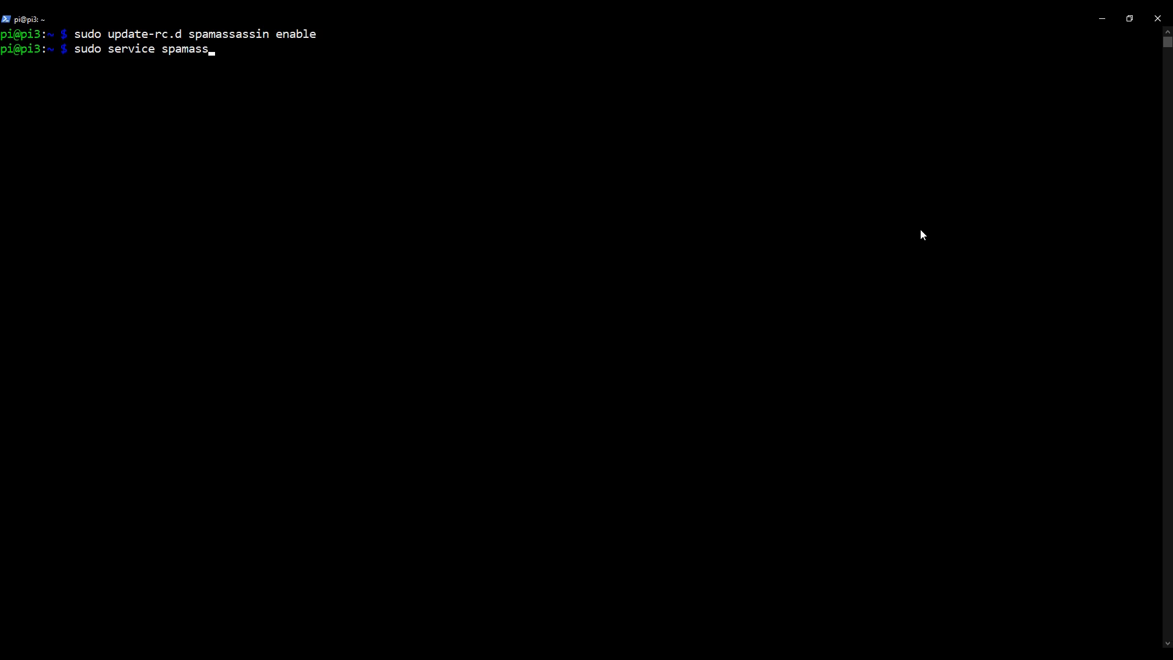
pyautogui.write('assin sta')
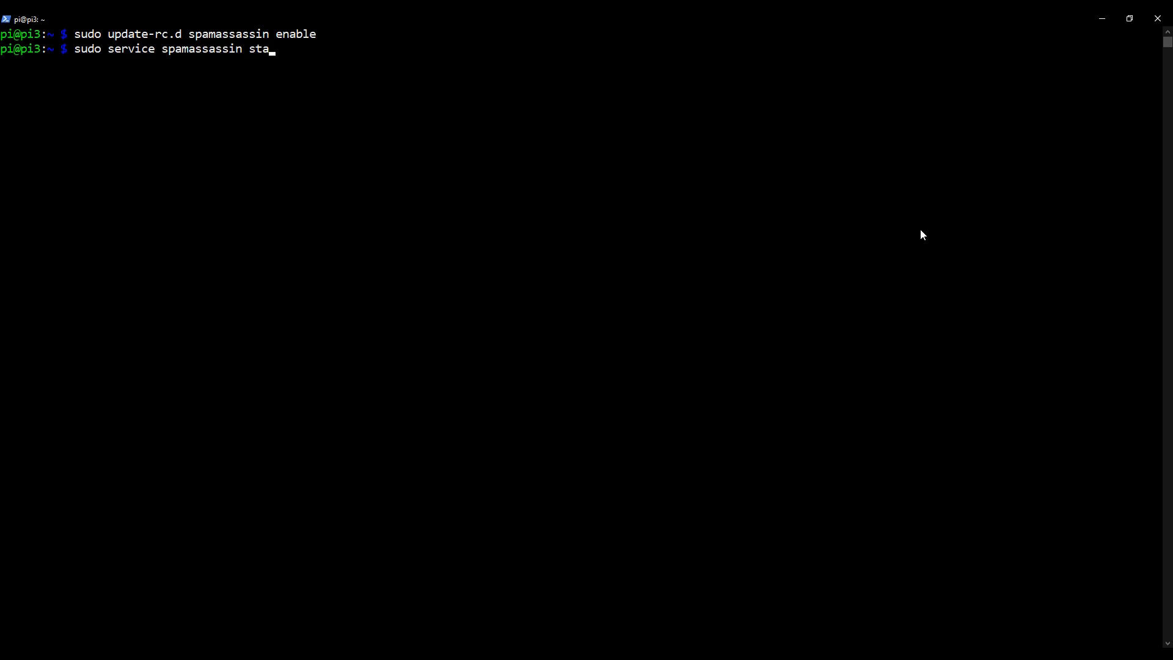
pyautogui.write('rt')
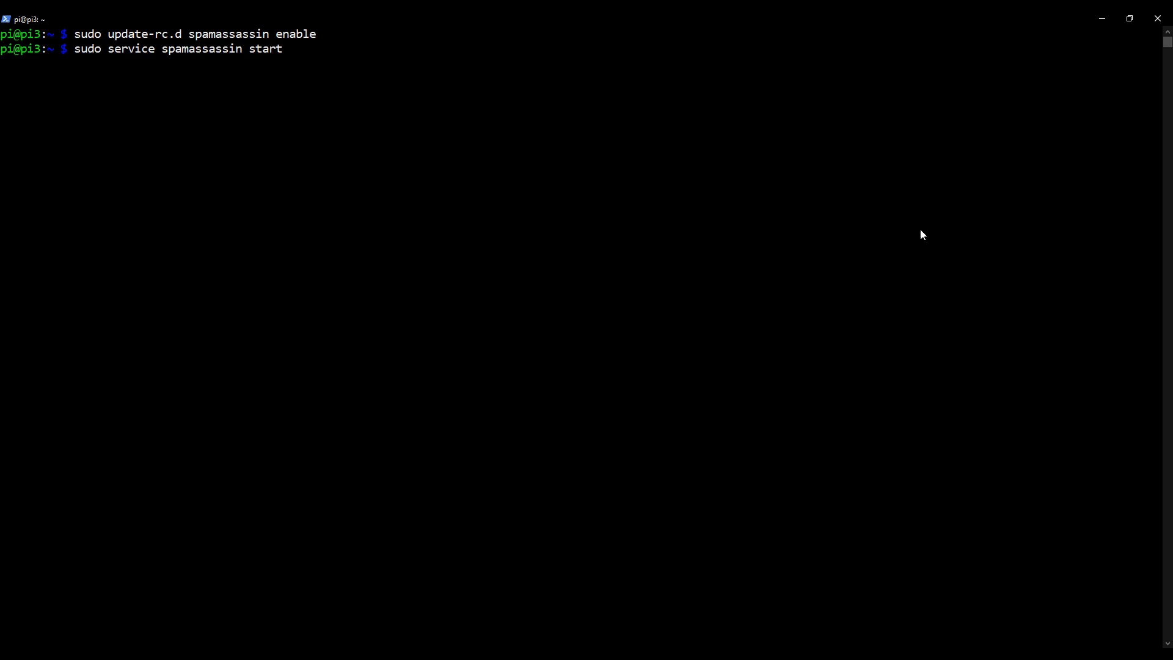
pyautogui.press('Return')
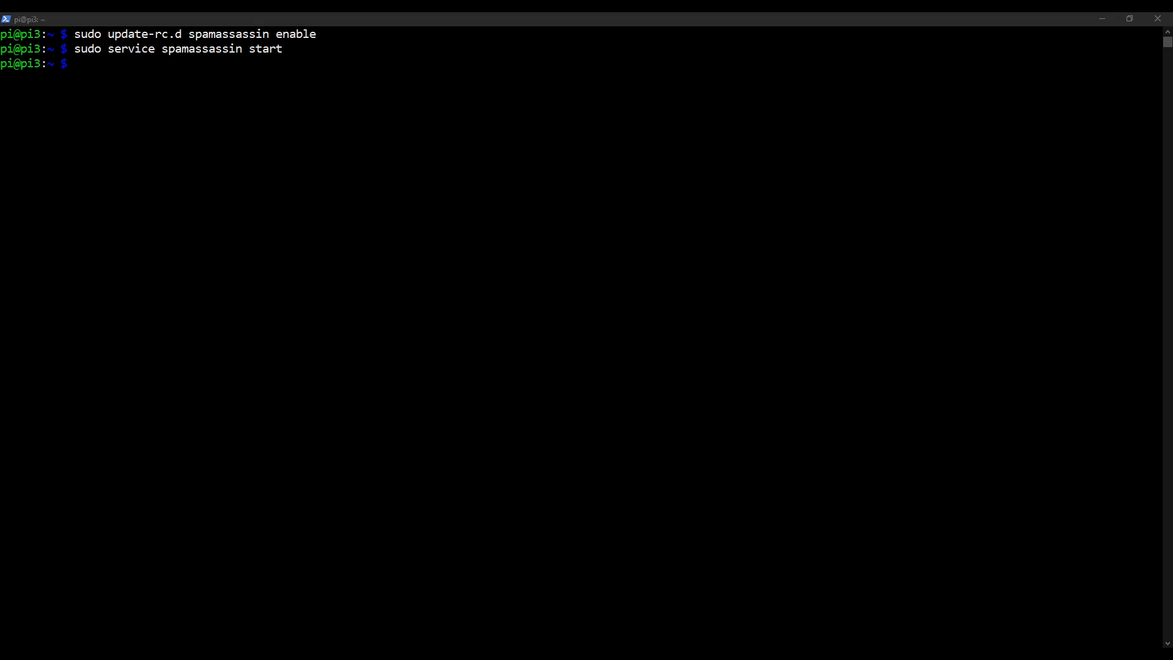
pyautogui.moveTo(584, 353)
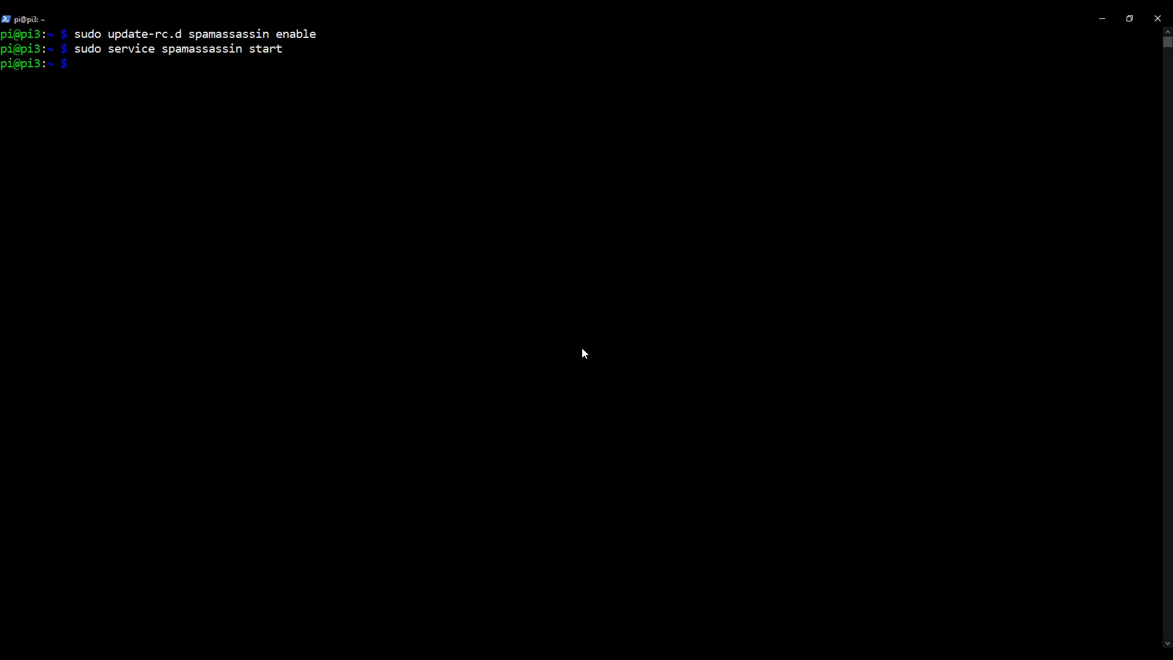
# Enter sudo nano /etc/postfix/master.cf at the prompt, ready to run.
pyautogui.write('sudo')
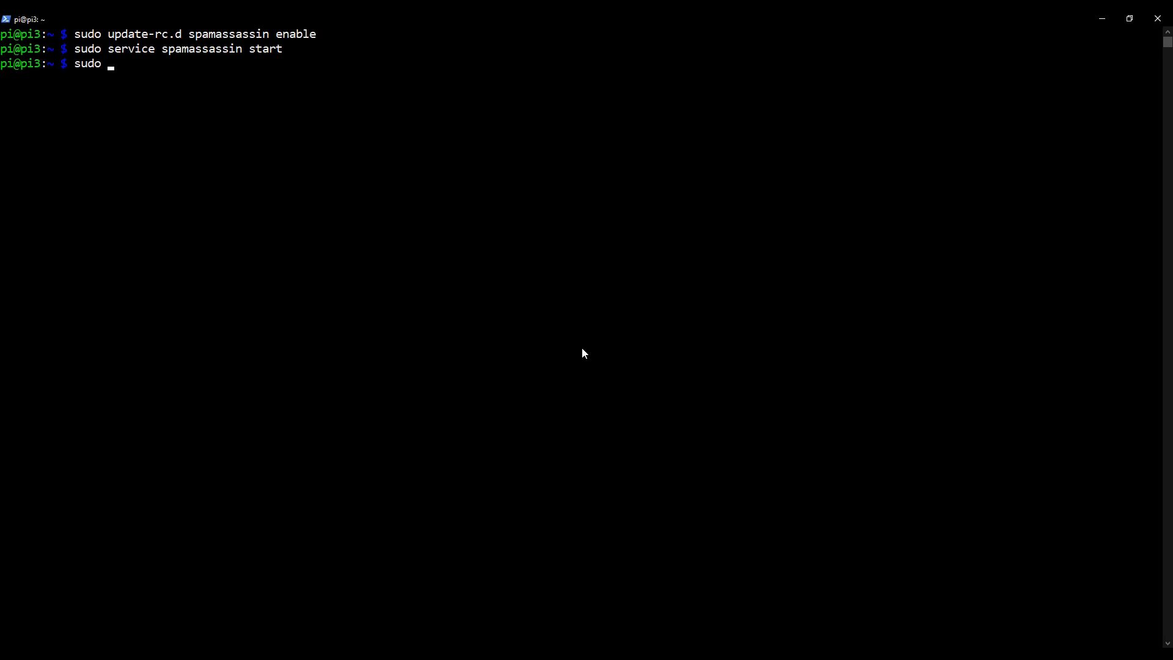
pyautogui.write('nano /et')
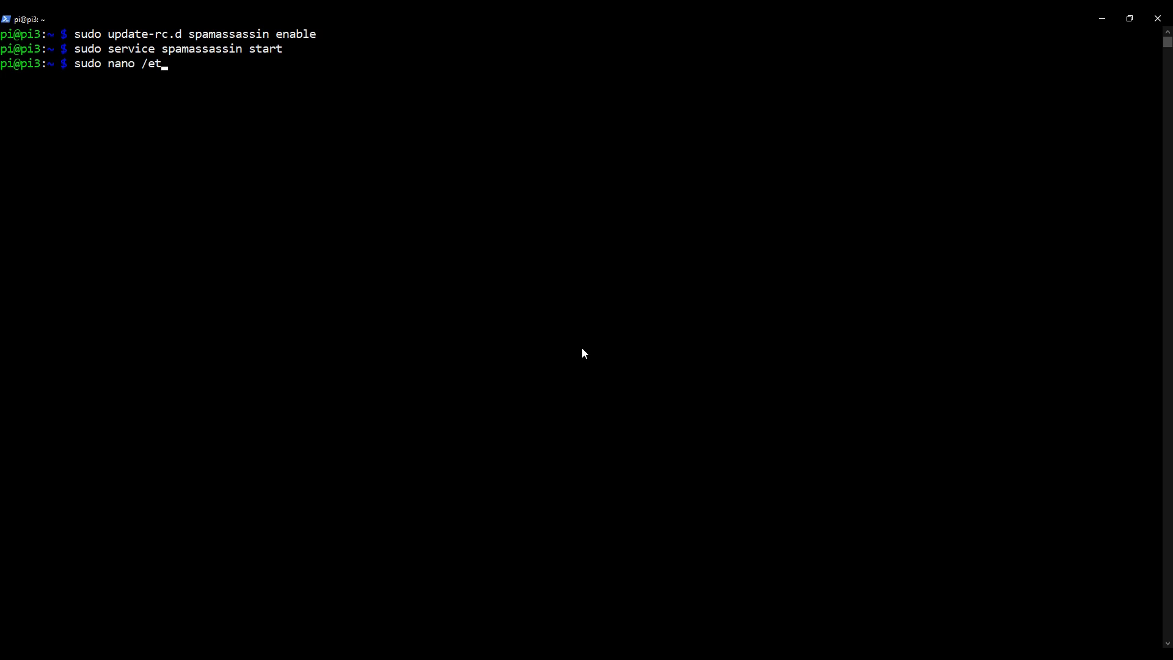
pyautogui.write('c/postfi')
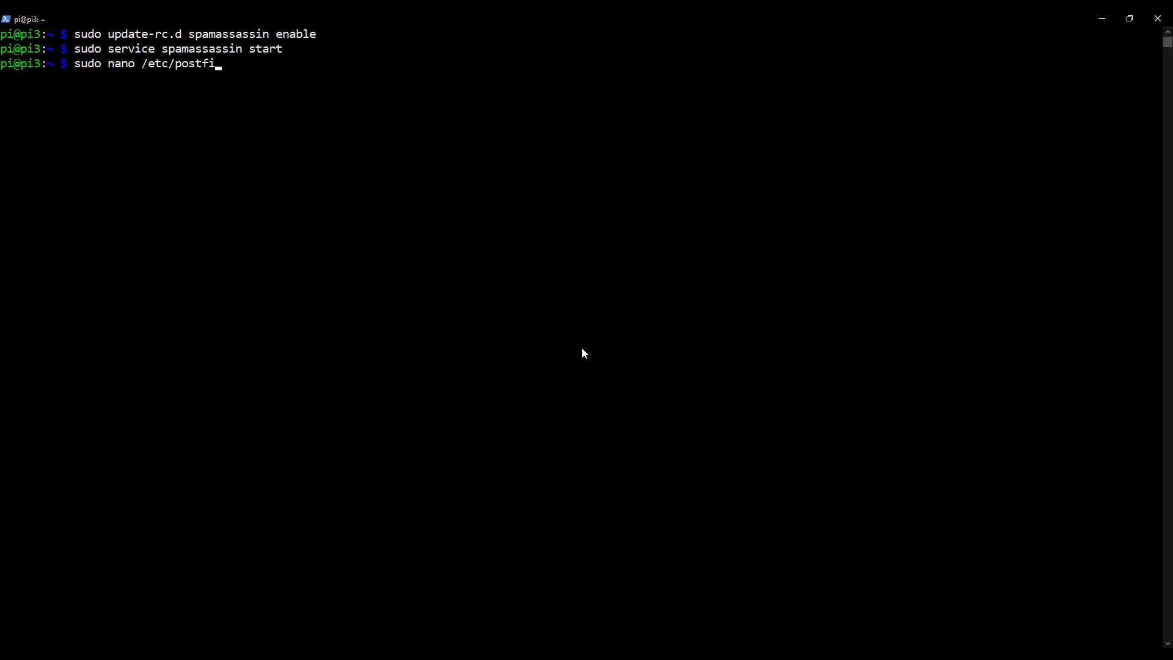
pyautogui.write('x/maste')
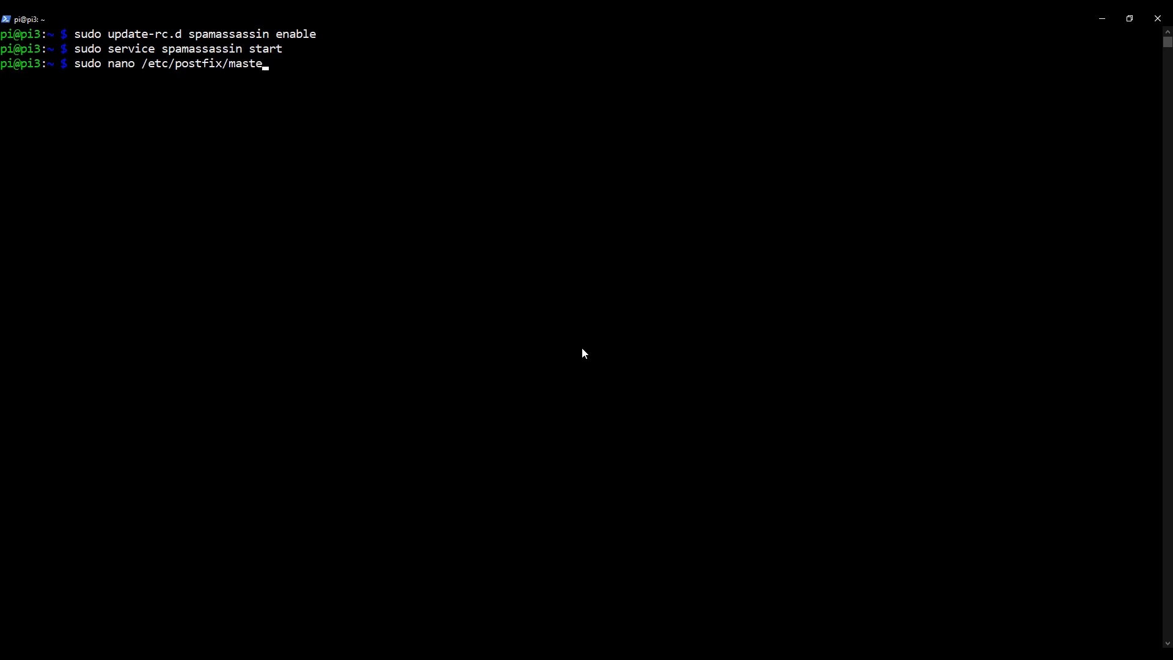
pyautogui.write('r.cf')
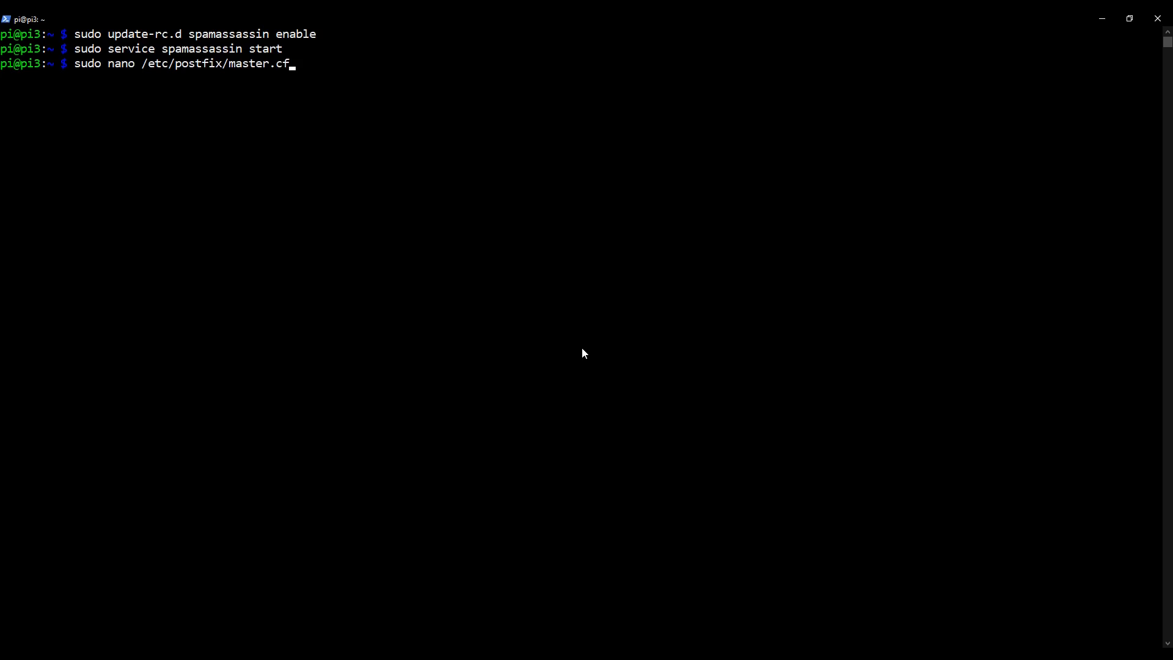
# In master.cf, add the line -o content_filter=spamassassin beneath the smtp inet entries.
pyautogui.press('Return')
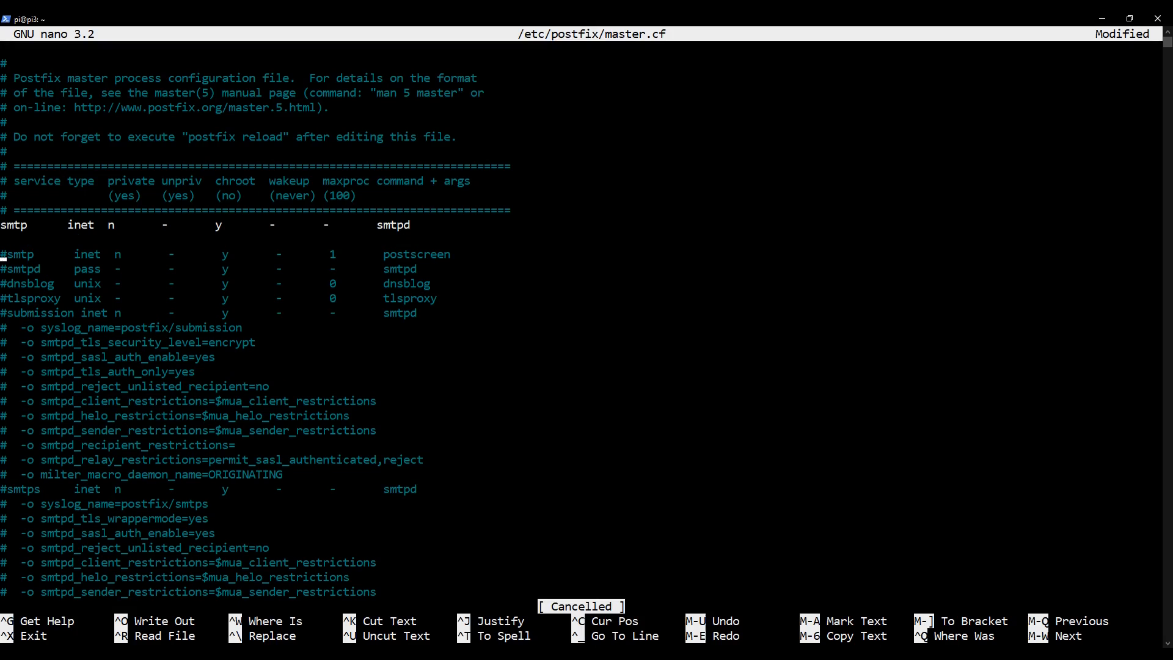
pyautogui.moveTo(1026, 490)
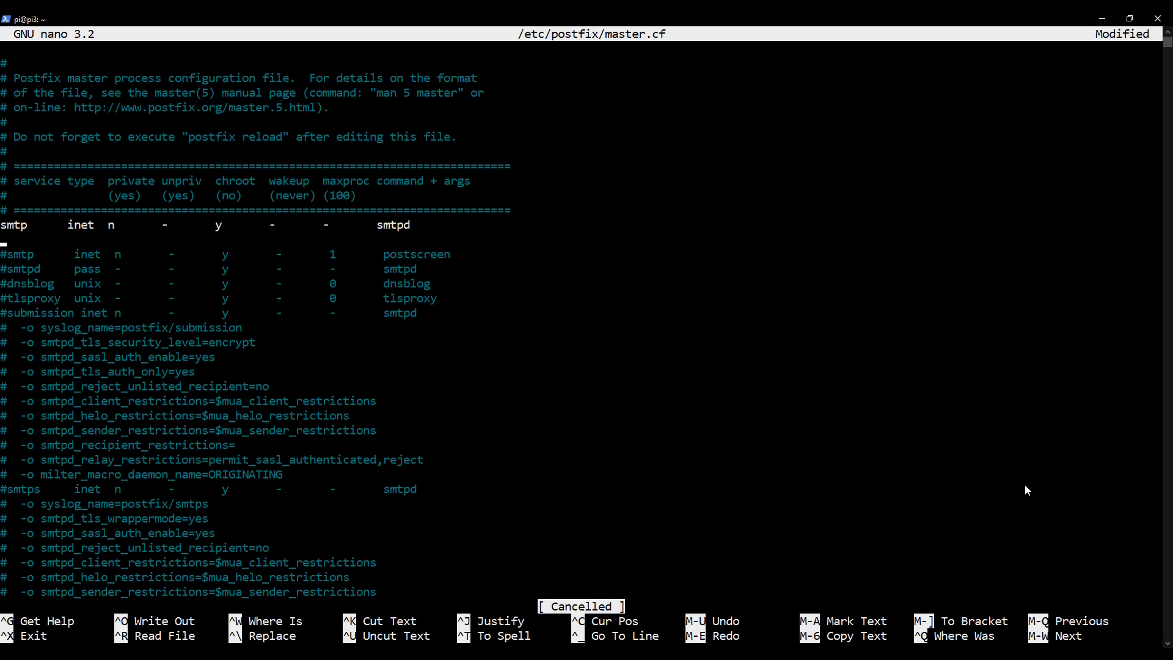
pyautogui.moveTo(411, 225)
pyautogui.write('smtp      inet  n       -       -       -       -       smtpd')
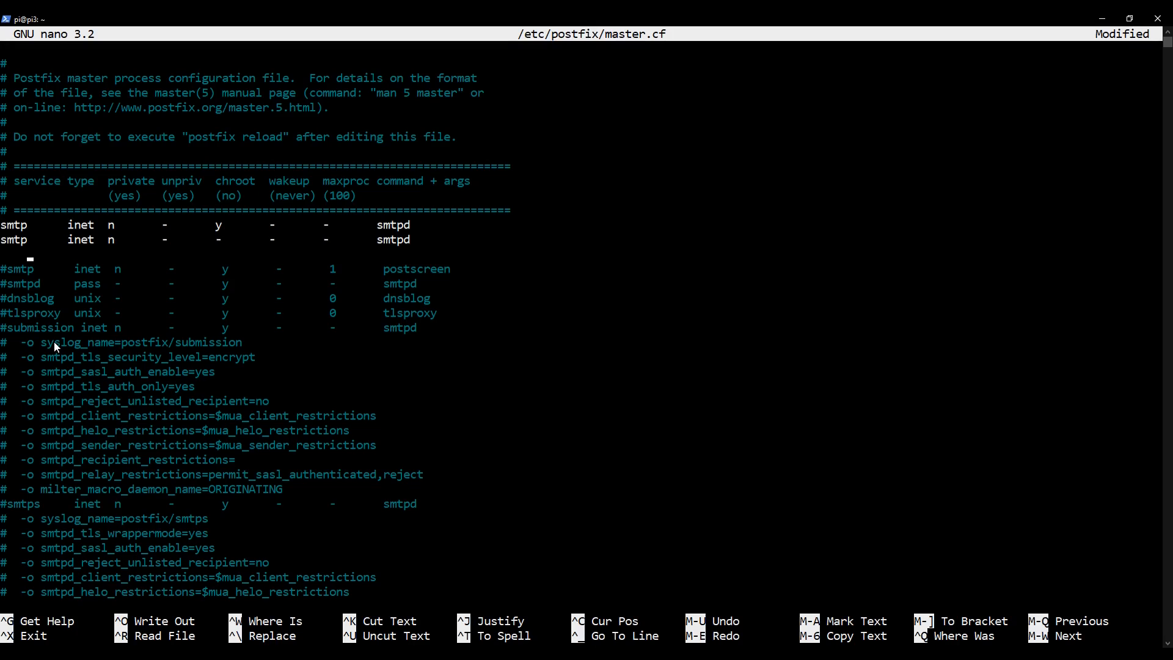
pyautogui.write('-o')
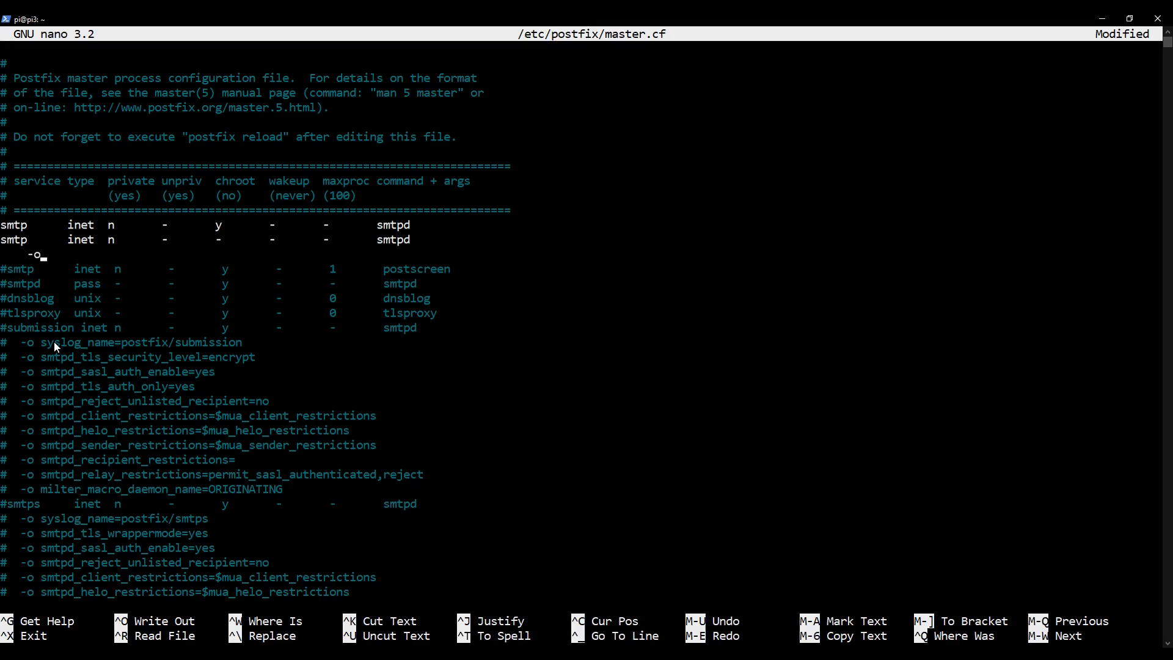
pyautogui.write('c')
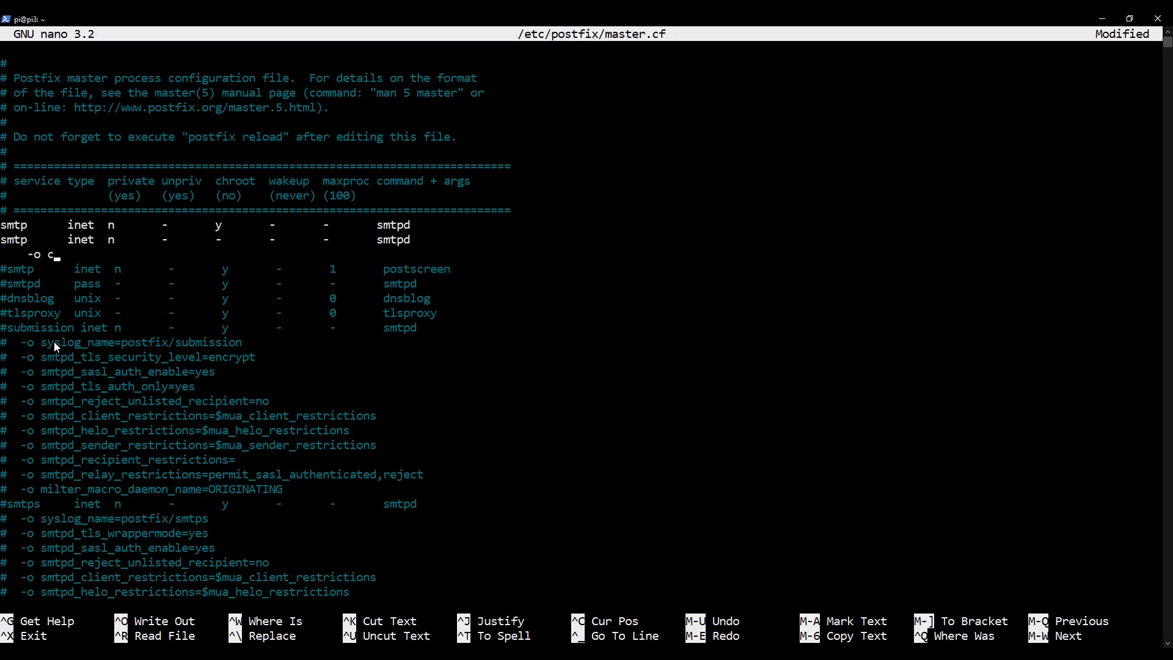
pyautogui.write('ontent')
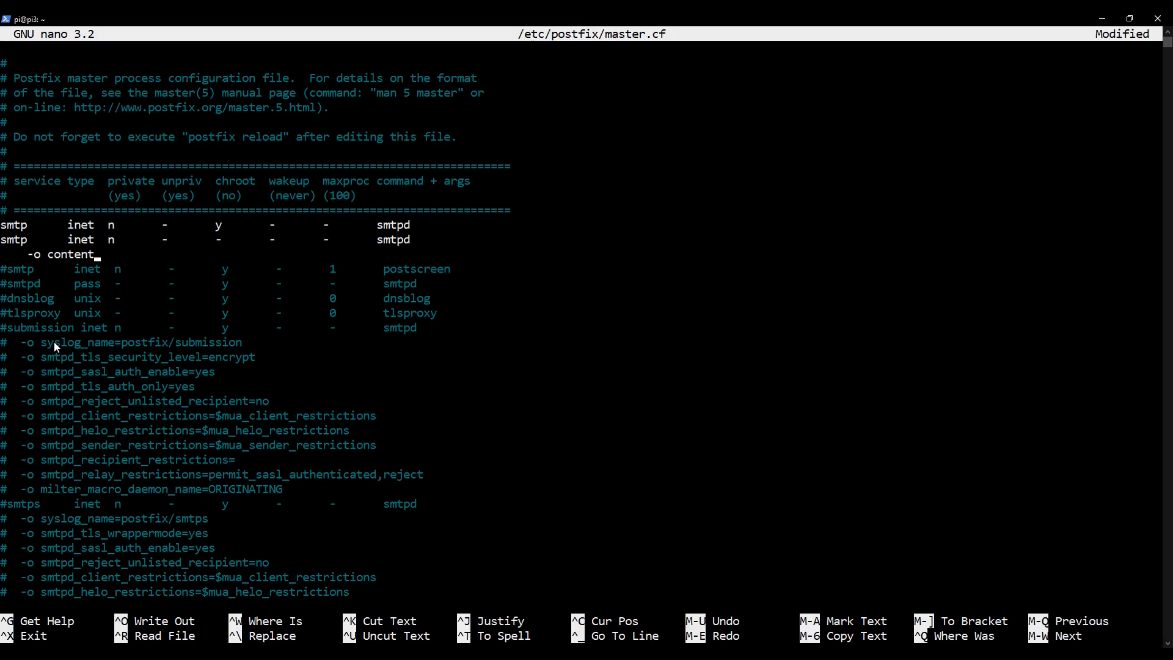
pyautogui.write('_filter')
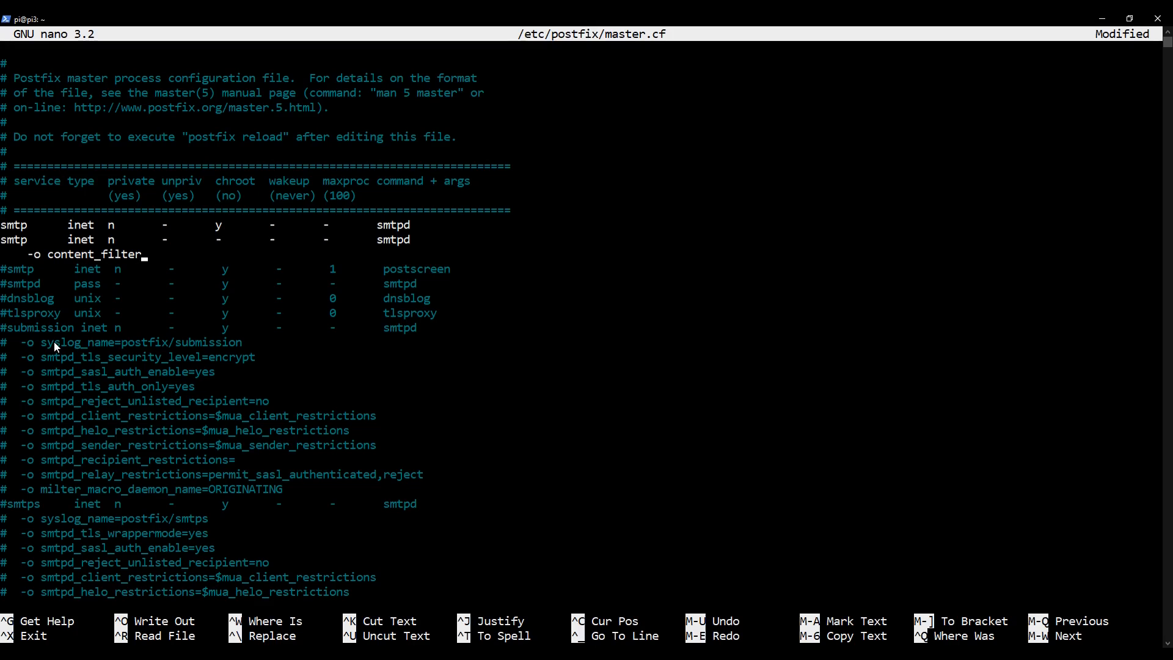
pyautogui.write('=spamn')
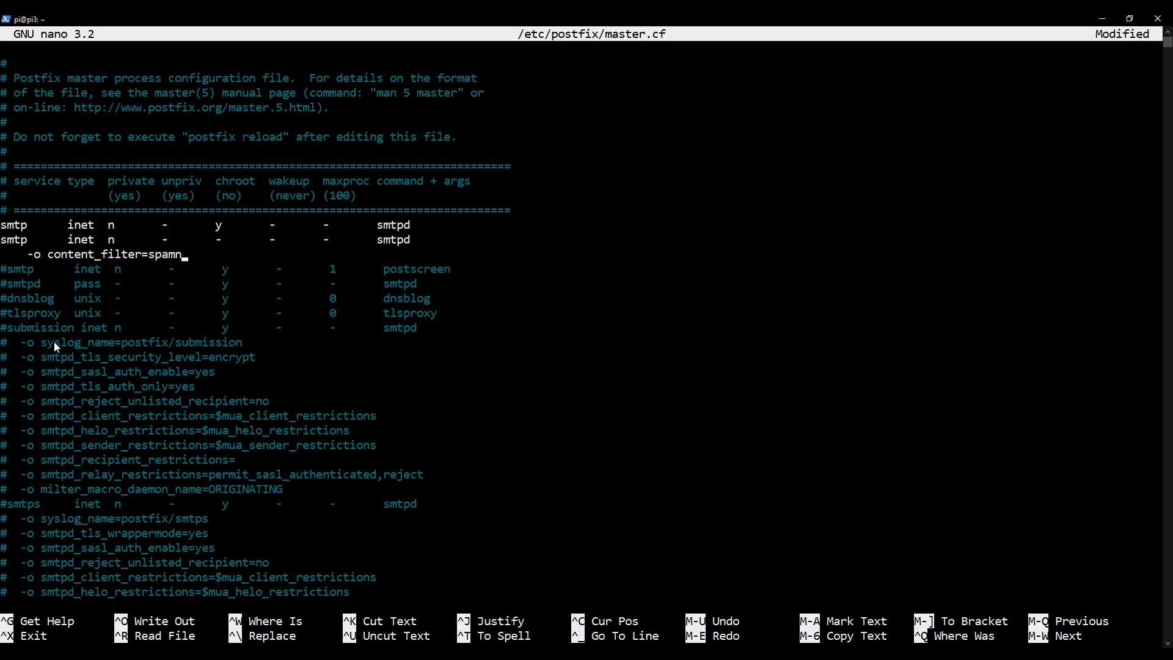
pyautogui.write('assass')
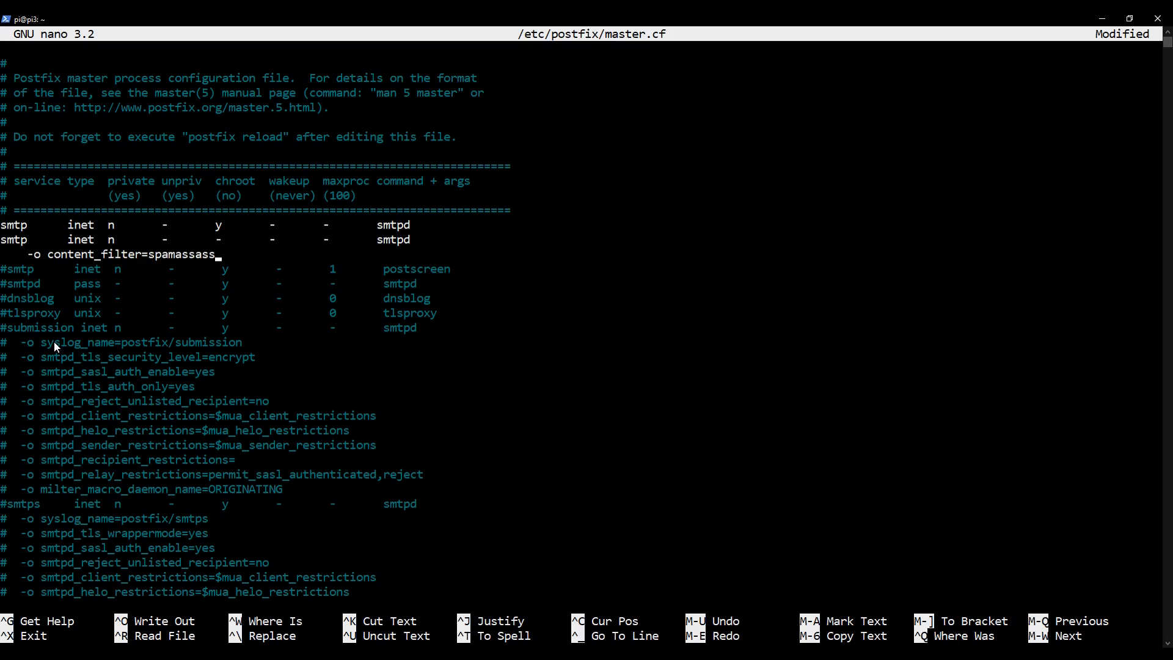
pyautogui.write('in')
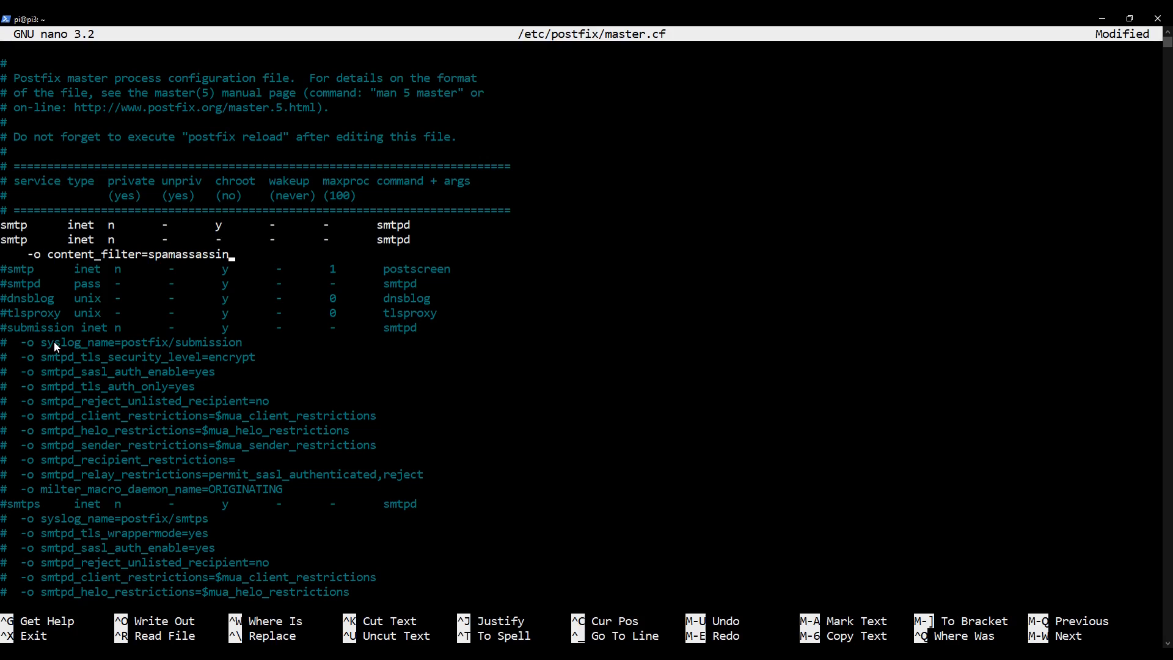
# Append the spamassassin pipe line running spamc into /usr/sbin/sendmail -oi -f ${sender} ${recipient}, save and exit.
pyautogui.scroll(-3)
pyautogui.write('spamassassin    unix  -       n       n       -       -       pipe user=debian-spamd argv=/usr/bin/sp')
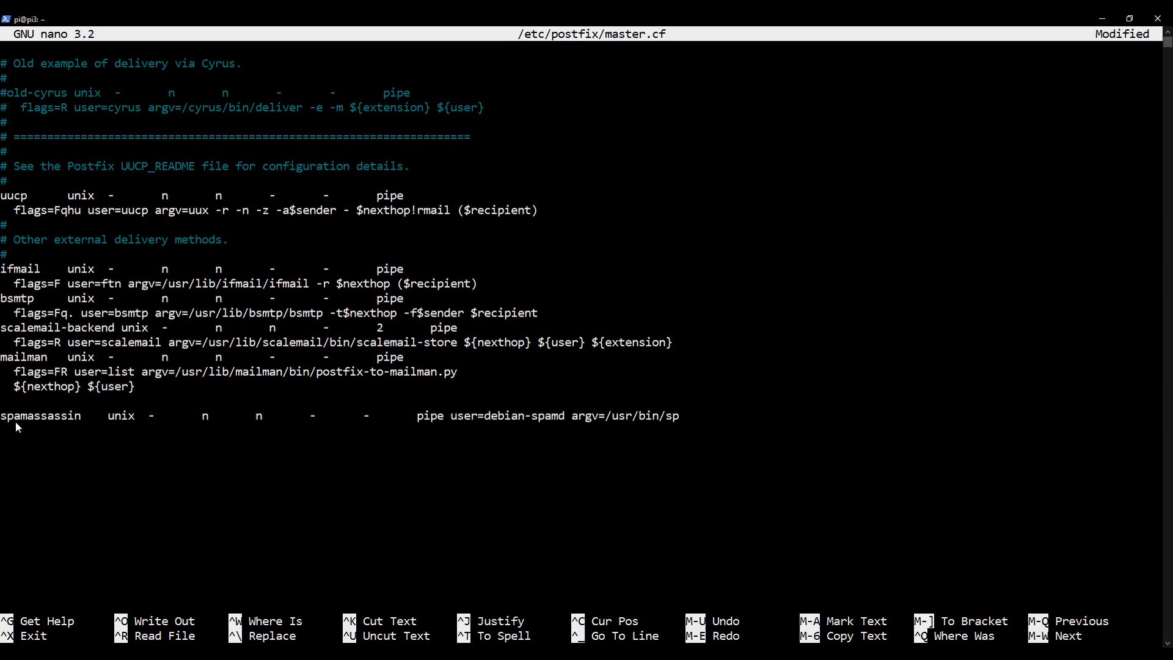
pyautogui.write('amc -f -e /usr/sbin/sendmail -oi -f ${sender} ${recipient}')
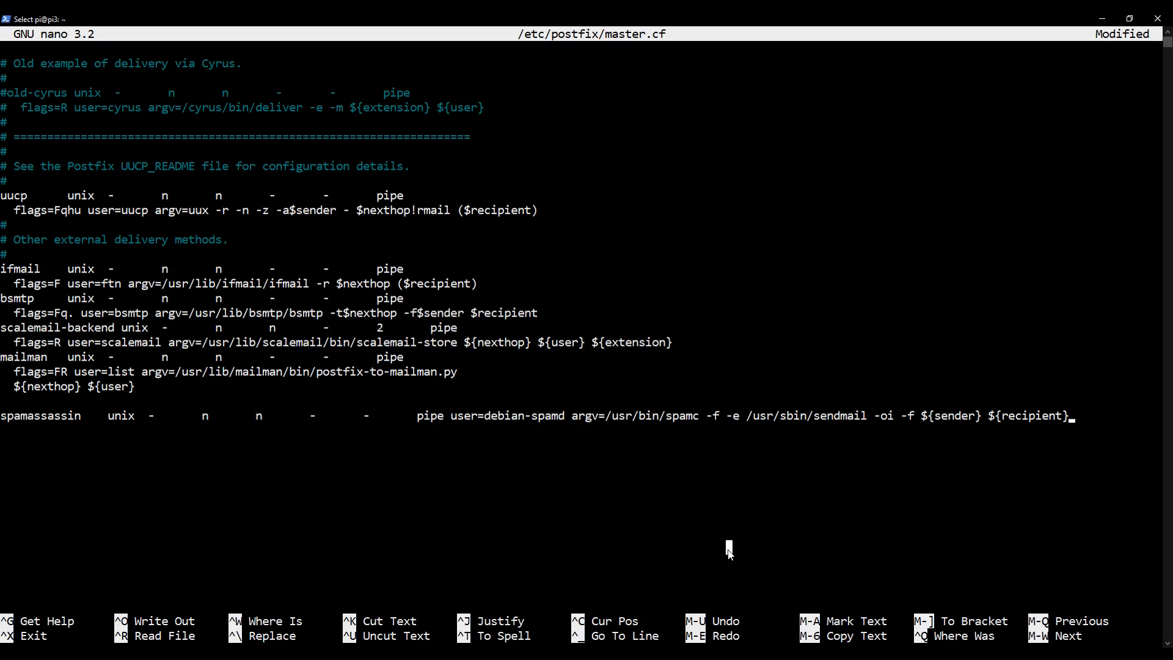
pyautogui.press('ctrl+o')
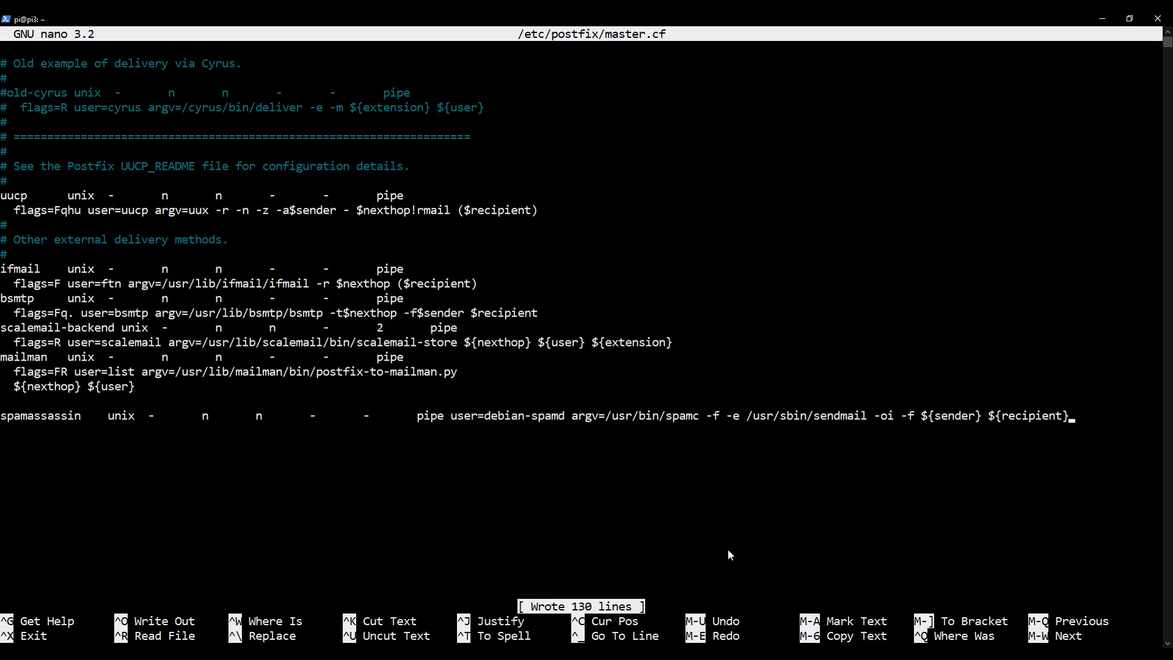
pyautogui.press('ctrl+x')
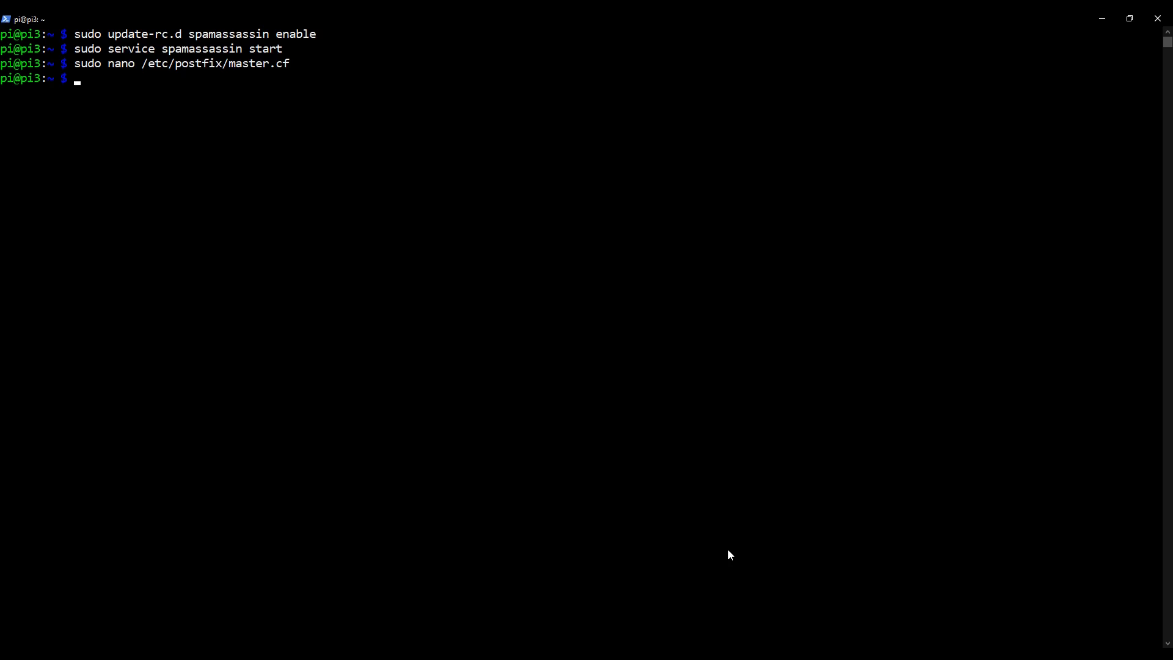
# Restart Postfix with sudo service postfix restart.
pyautogui.write('sudo ser')
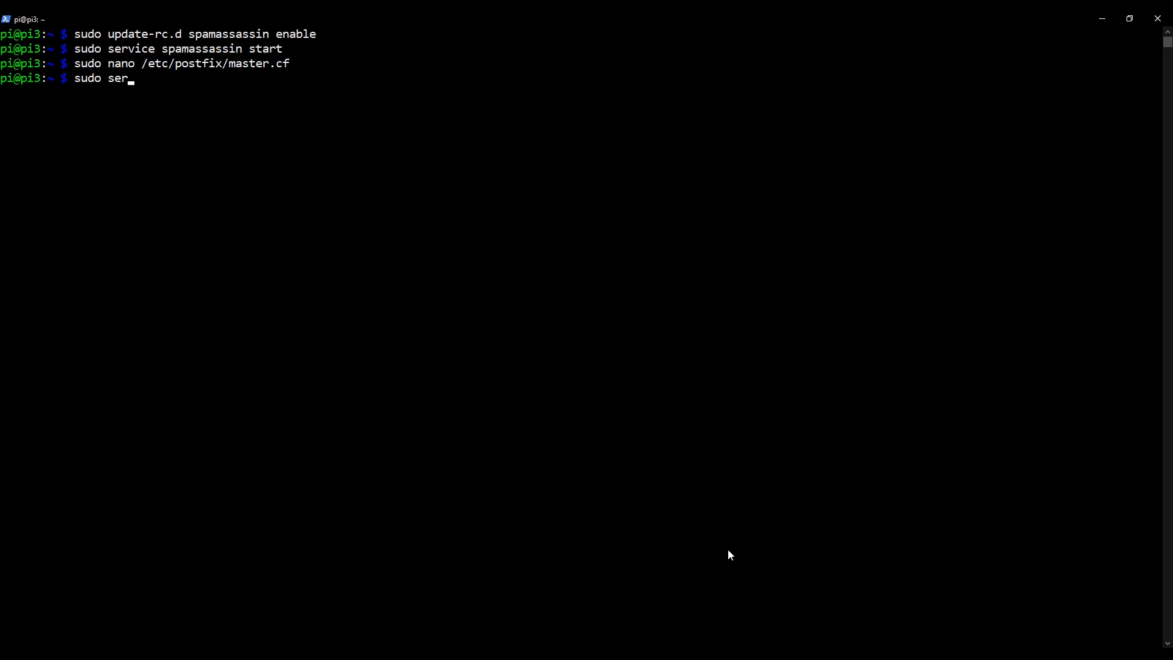
pyautogui.write('vice postfix')
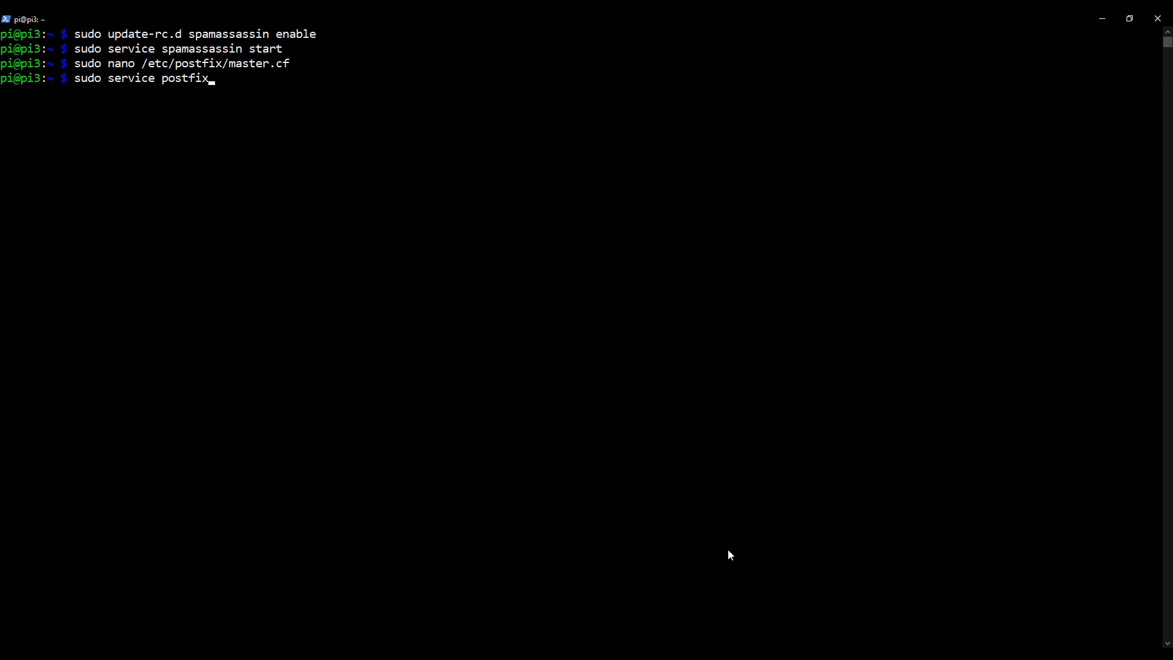
pyautogui.write('restart')
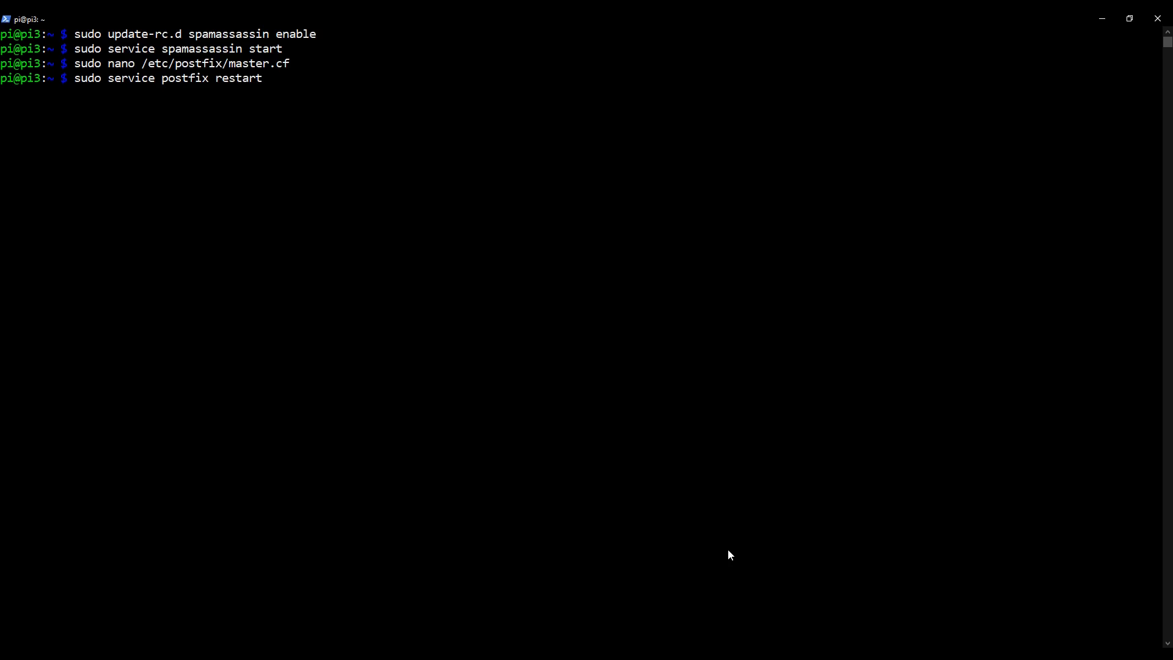
pyautogui.press('Return')
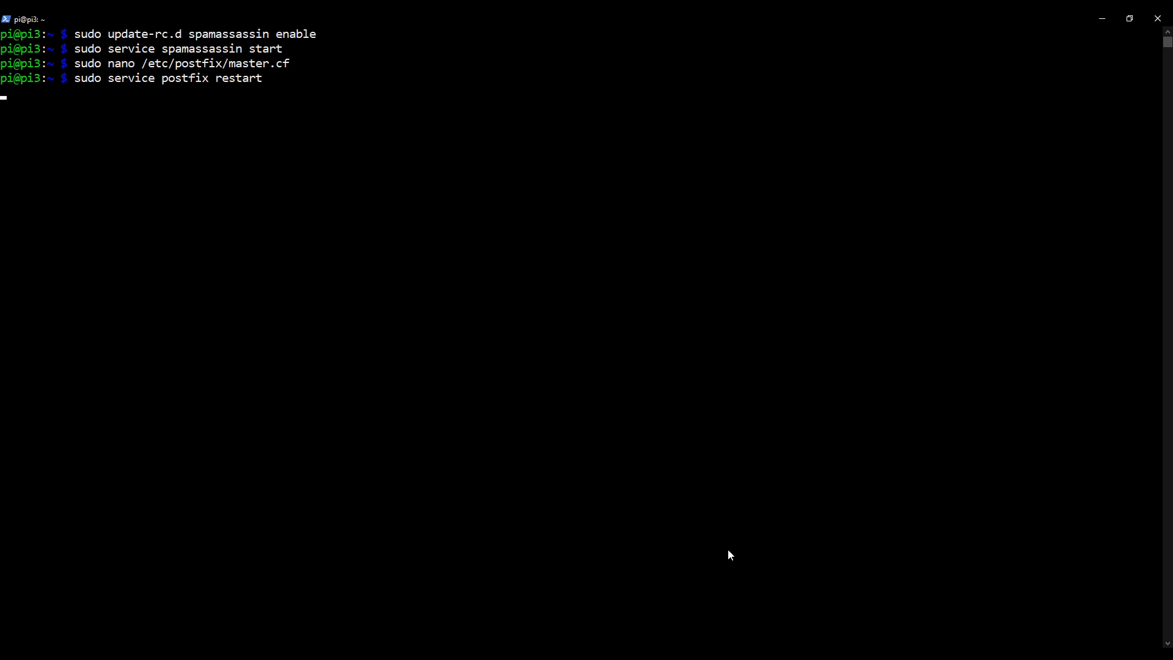
# Check that sudo service postfix status reports active, then clear the screen.
pyautogui.press('Return')
pyautogui.write('sudo service postfix r')
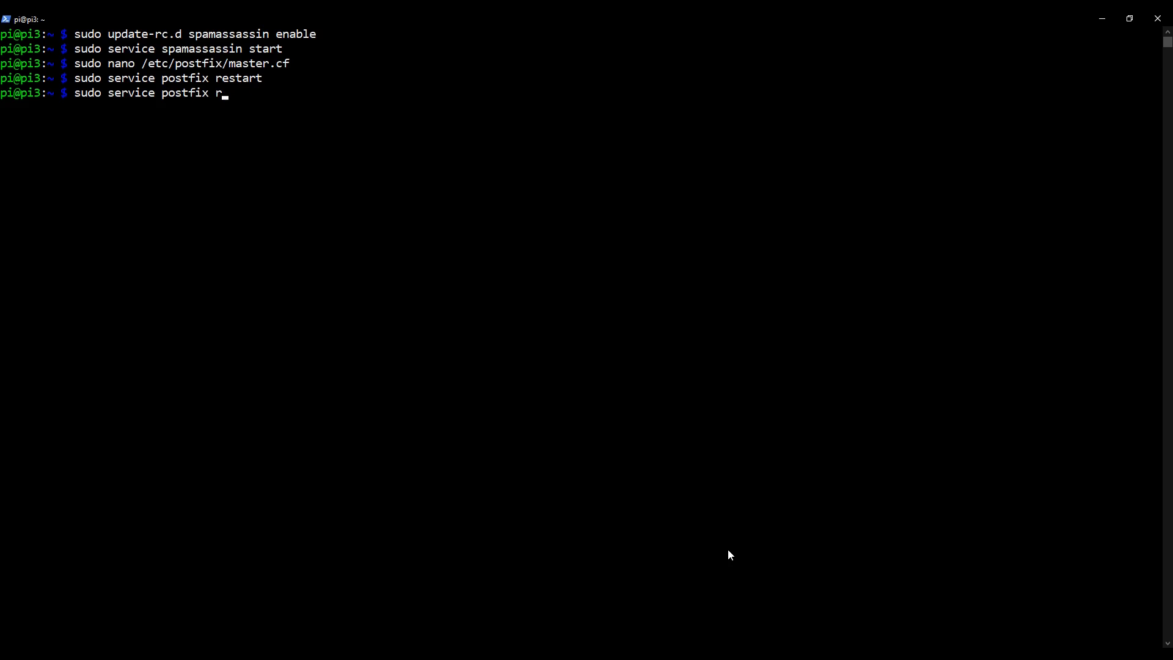
pyautogui.write('statu')
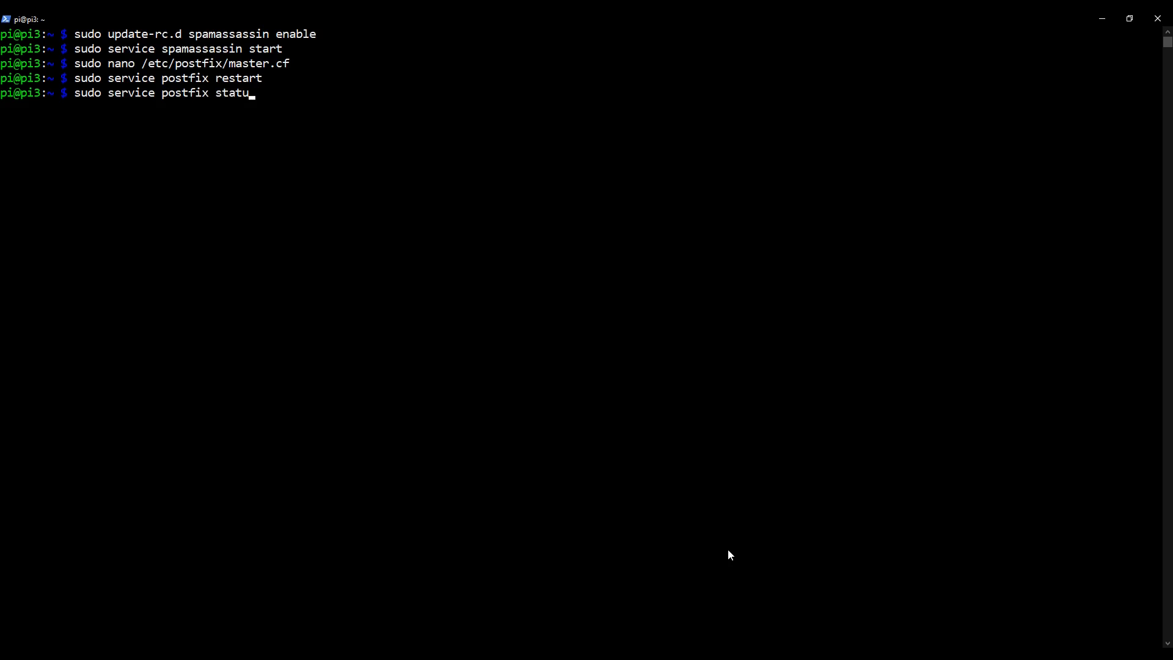
pyautogui.press('Return')
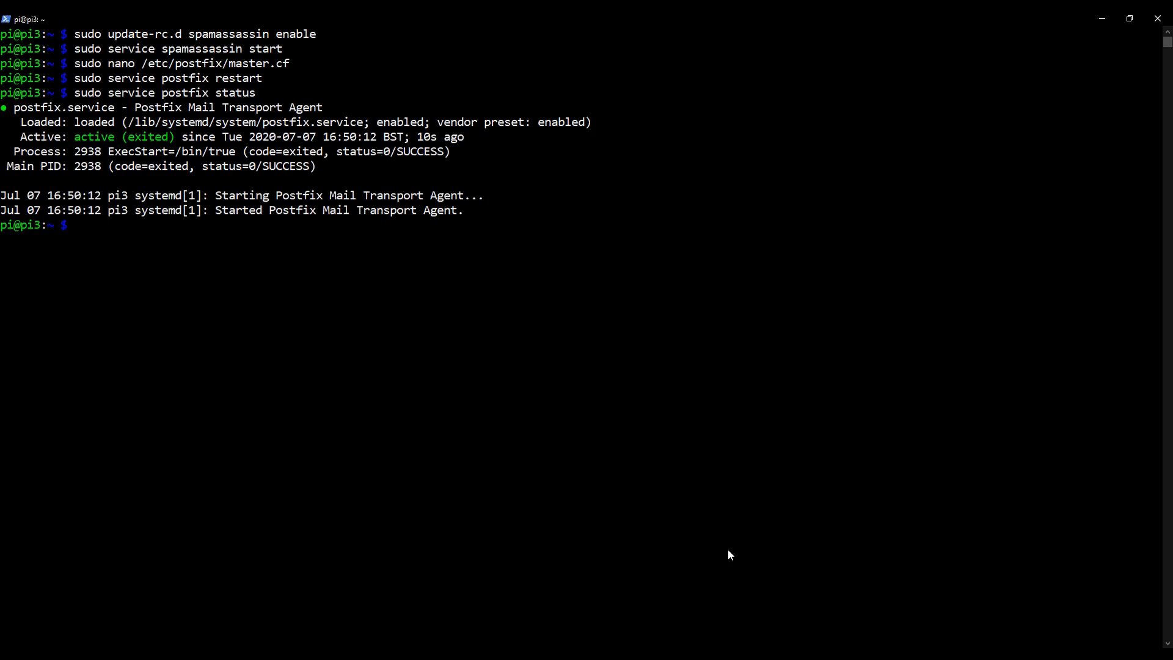
pyautogui.write('clear')
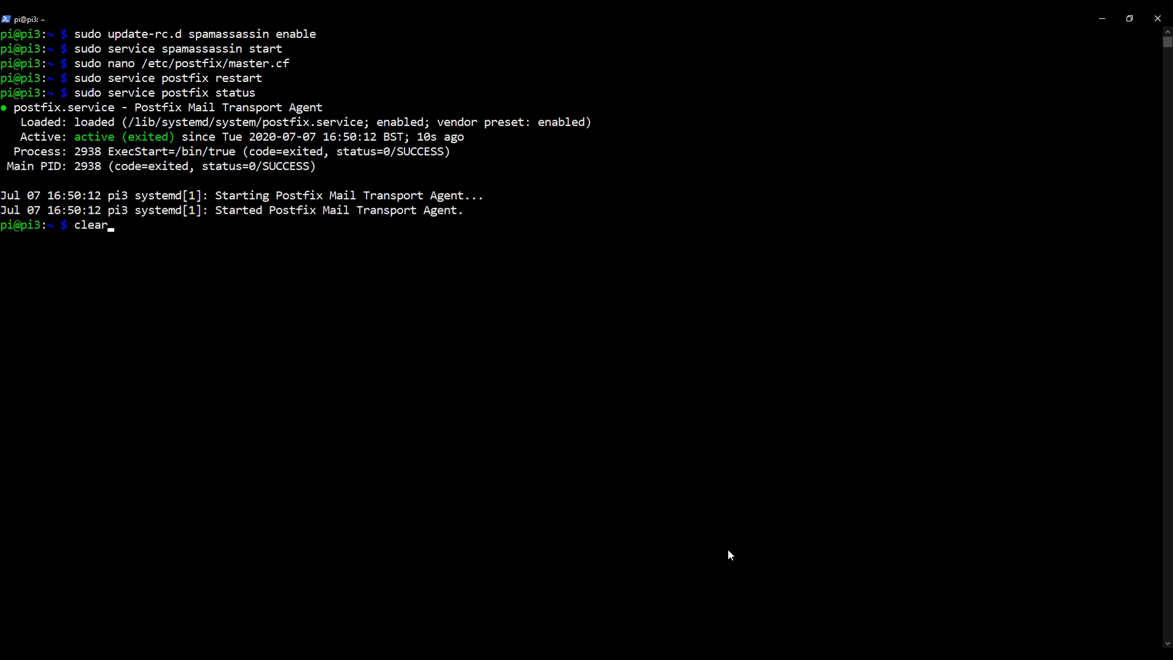
pyautogui.press('Return')
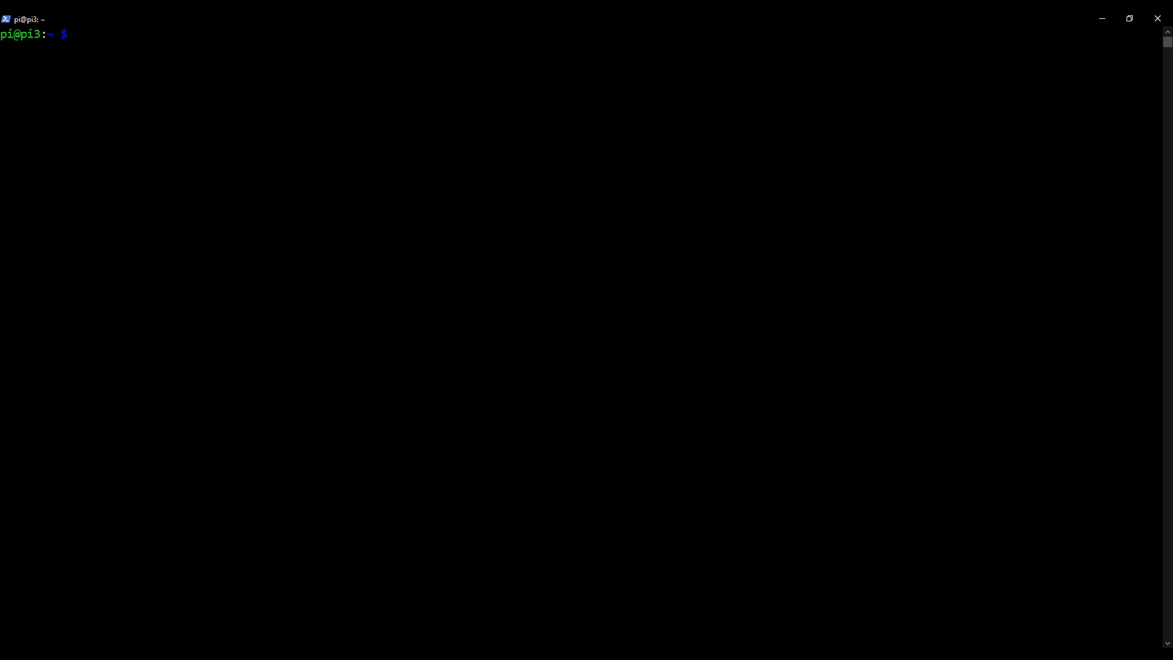